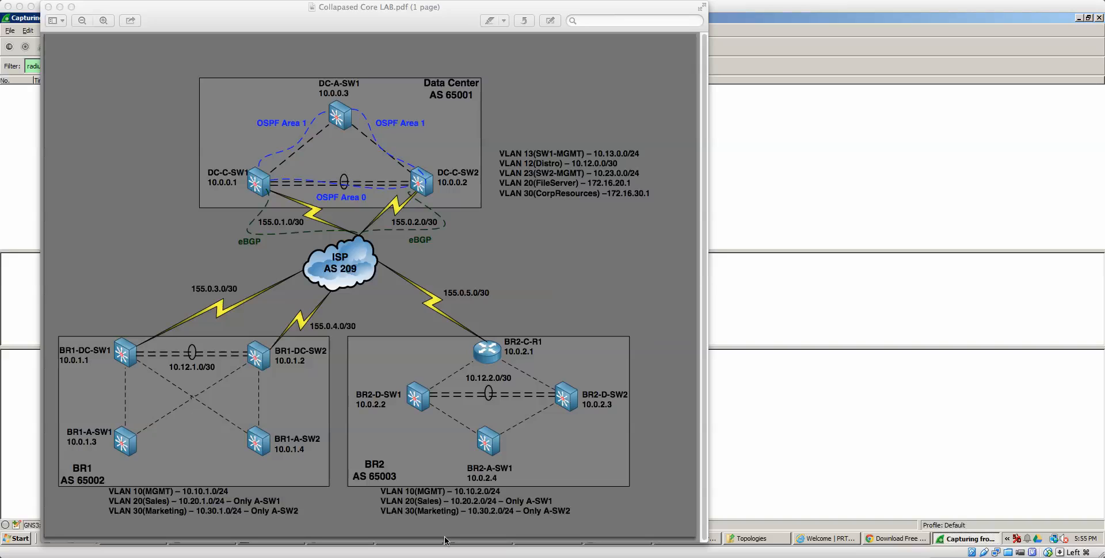
{"action": "mouse_move", "coordinate": [413, 364]}
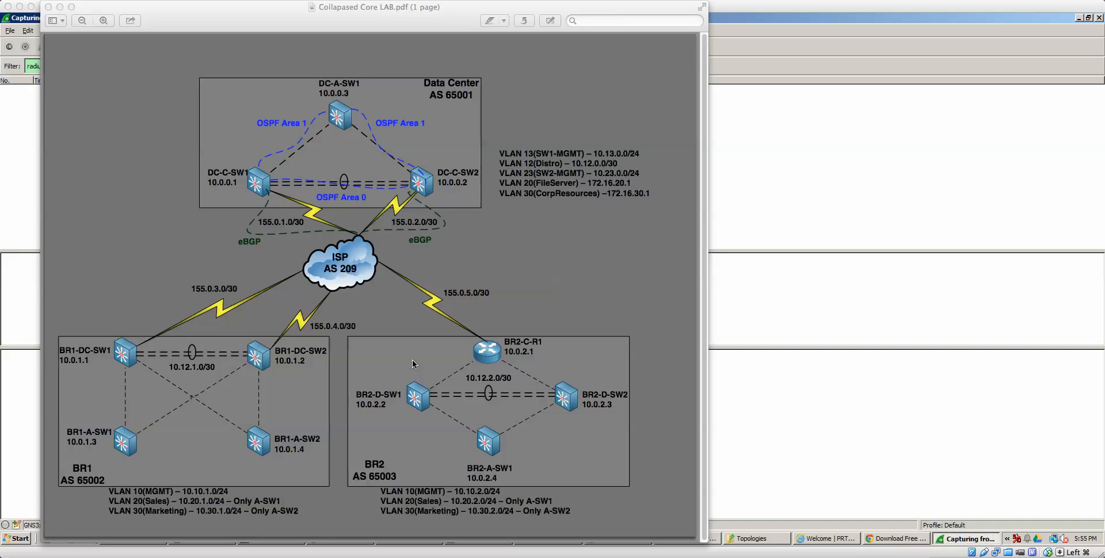
{"action": "mouse_move", "coordinate": [411, 319]}
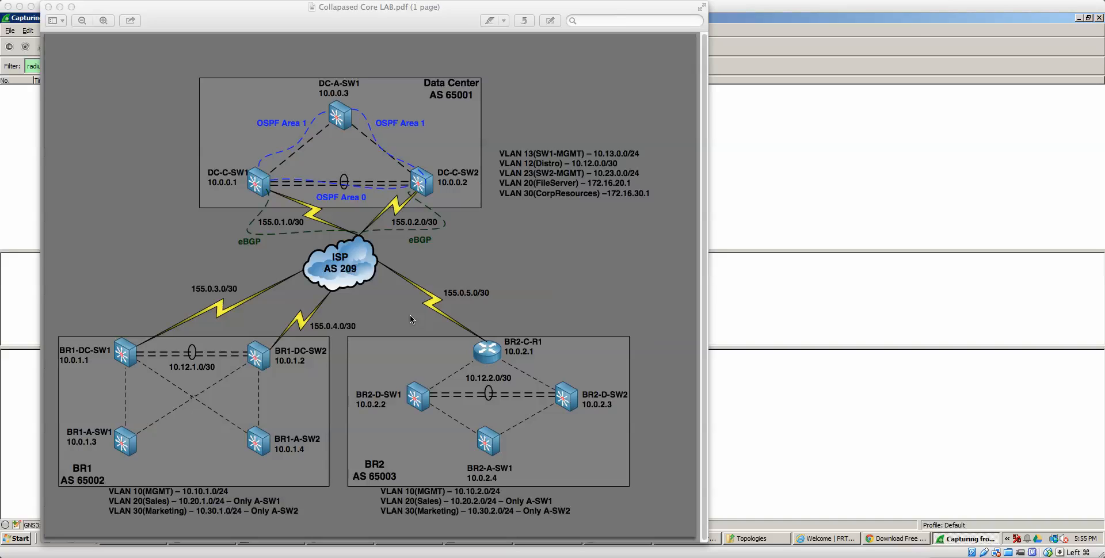
{"action": "mouse_move", "coordinate": [438, 254]}
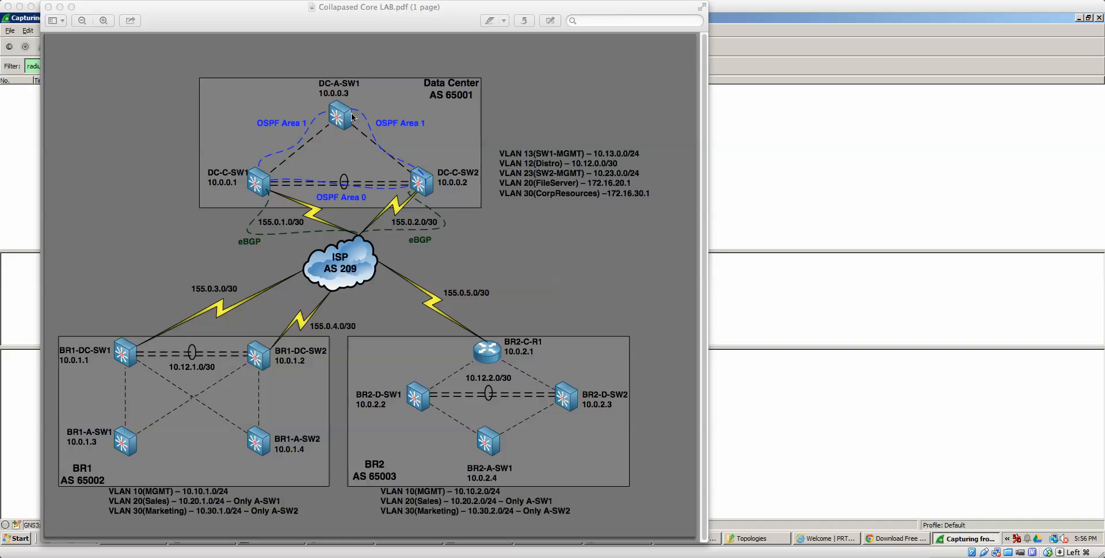
{"action": "mouse_move", "coordinate": [434, 251]}
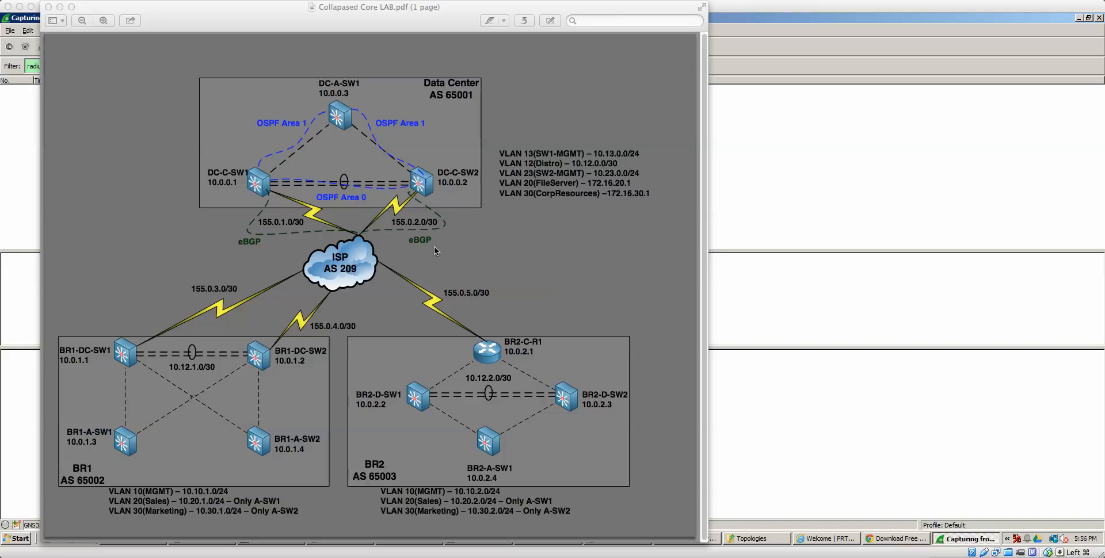
{"action": "mouse_move", "coordinate": [351, 341]}
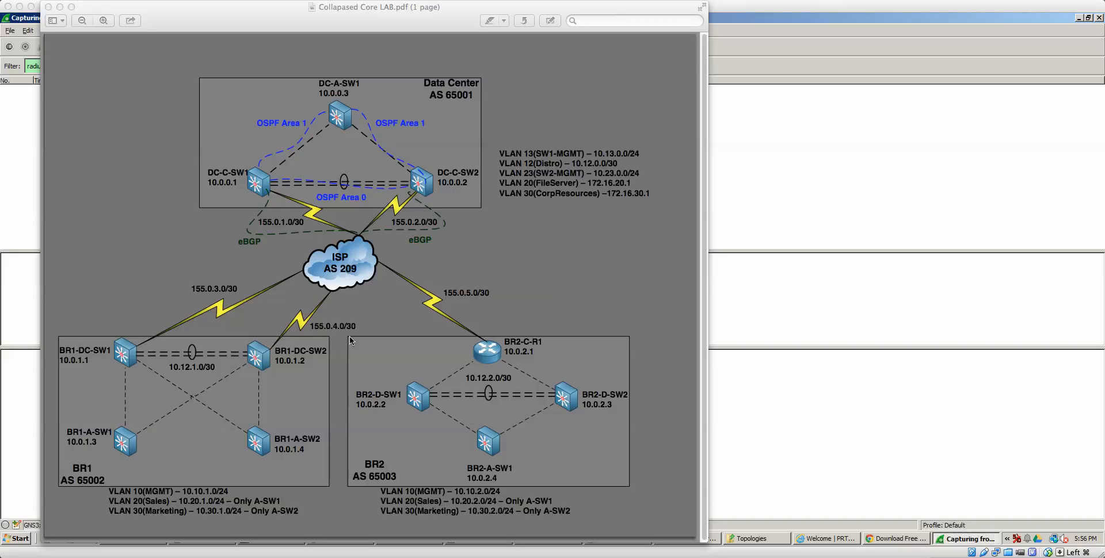
{"action": "mouse_move", "coordinate": [193, 296]}
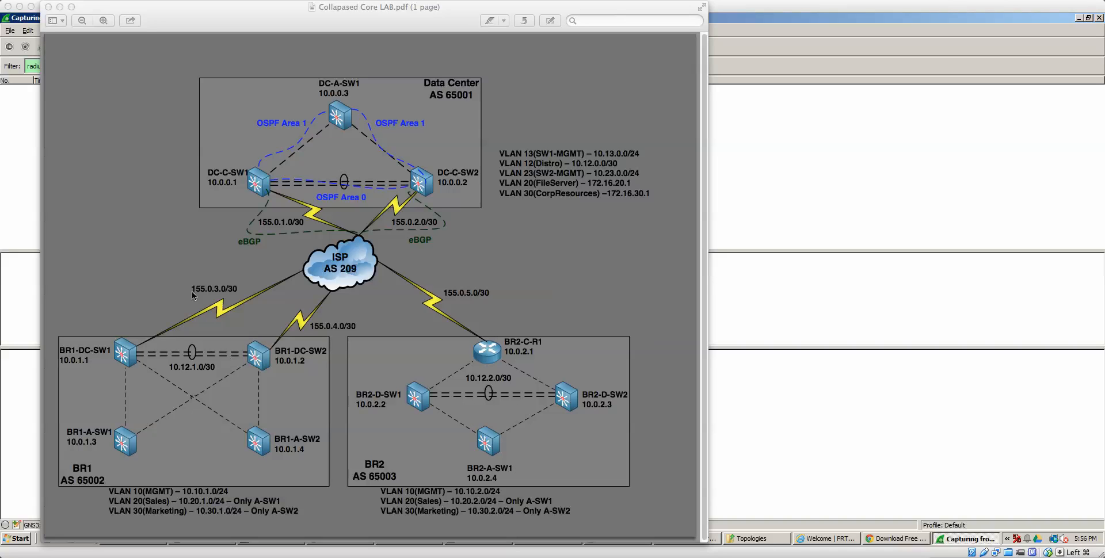
{"action": "mouse_move", "coordinate": [340, 189]}
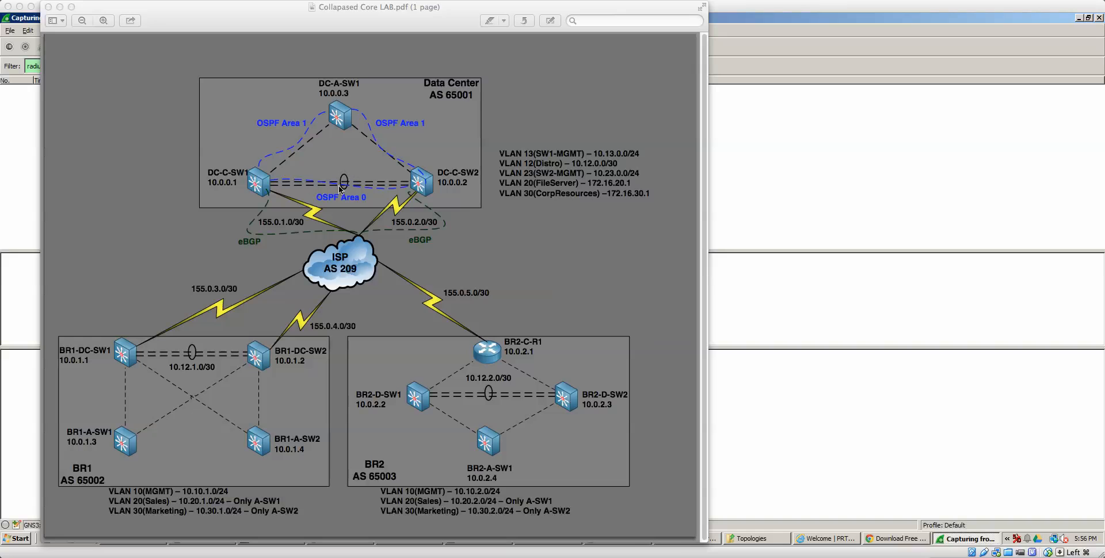
{"action": "mouse_move", "coordinate": [289, 147]}
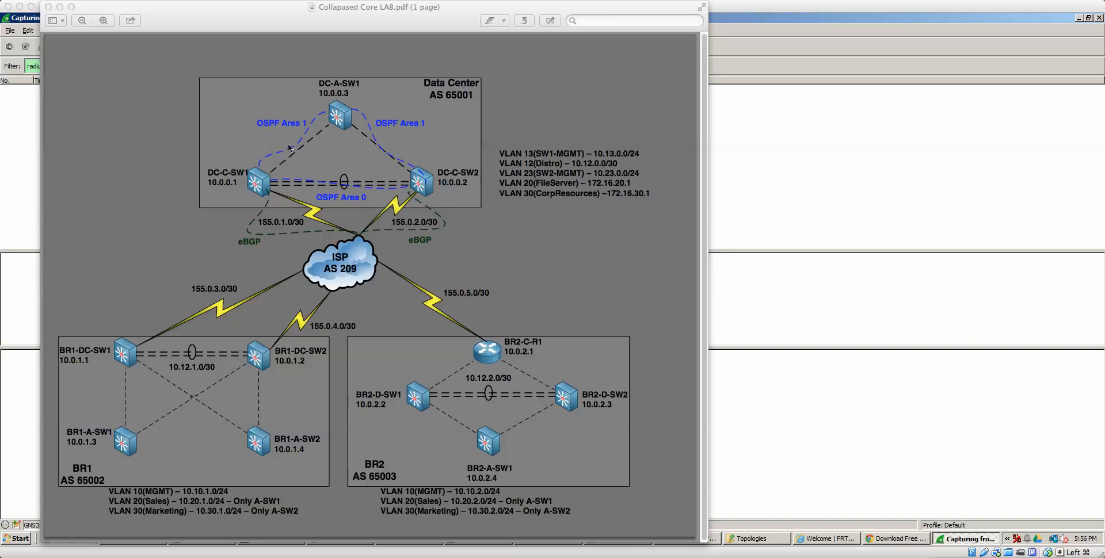
{"action": "mouse_move", "coordinate": [463, 374]}
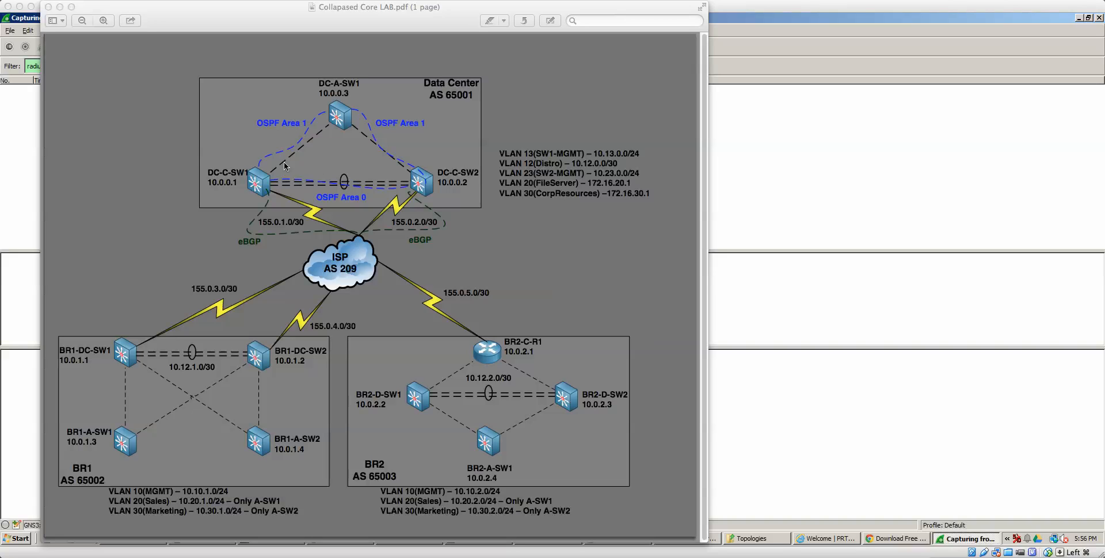
{"action": "mouse_move", "coordinate": [264, 190]}
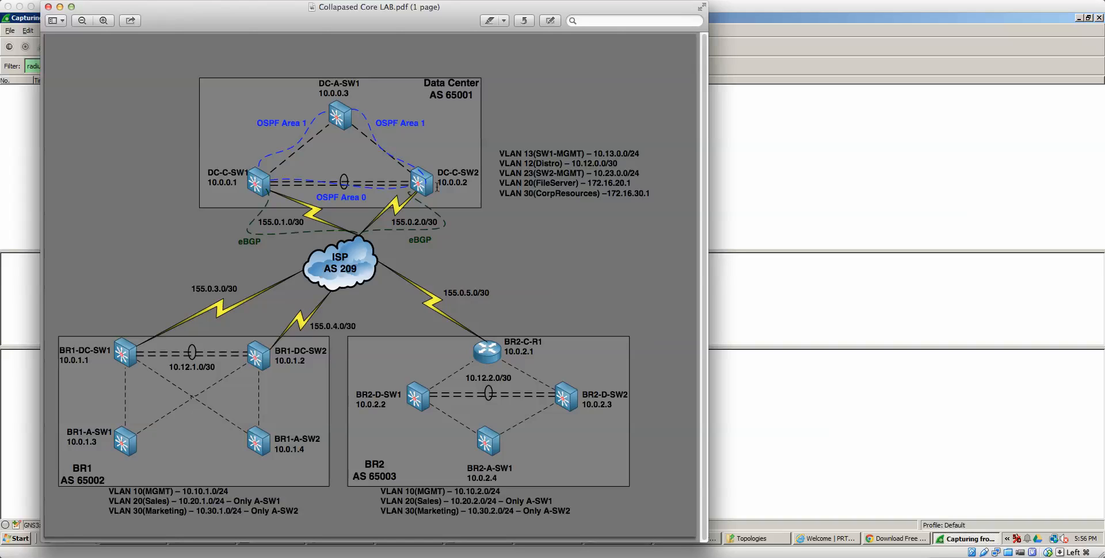
{"action": "mouse_move", "coordinate": [266, 176]}
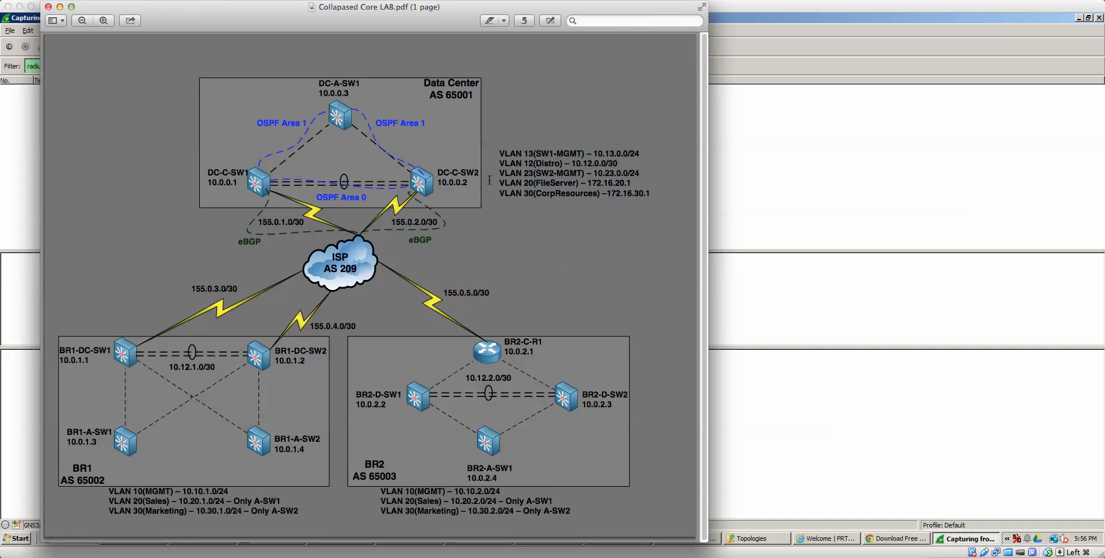
{"action": "mouse_move", "coordinate": [799, 325]}
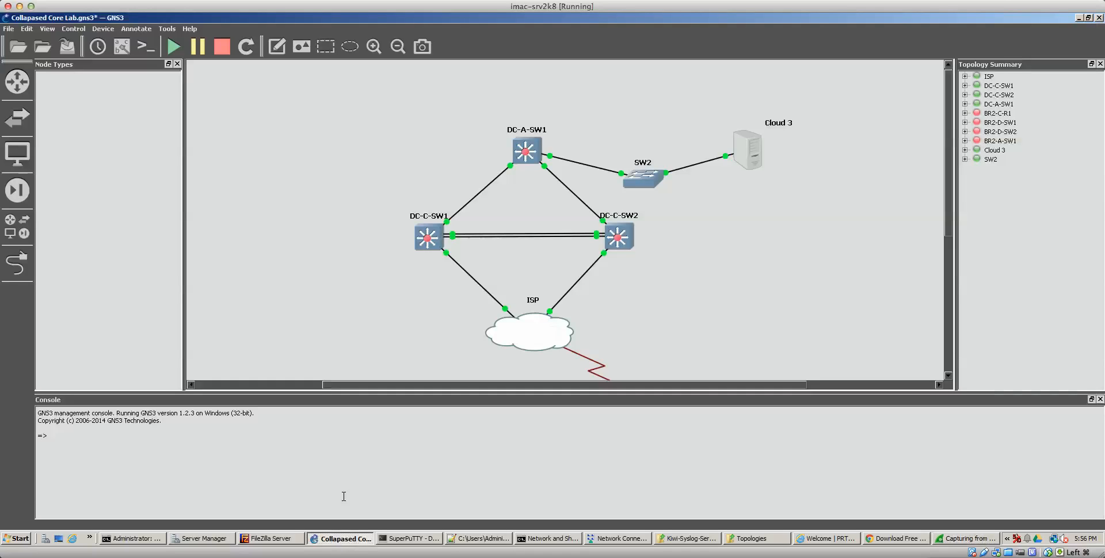
{"action": "mouse_move", "coordinate": [746, 157]}
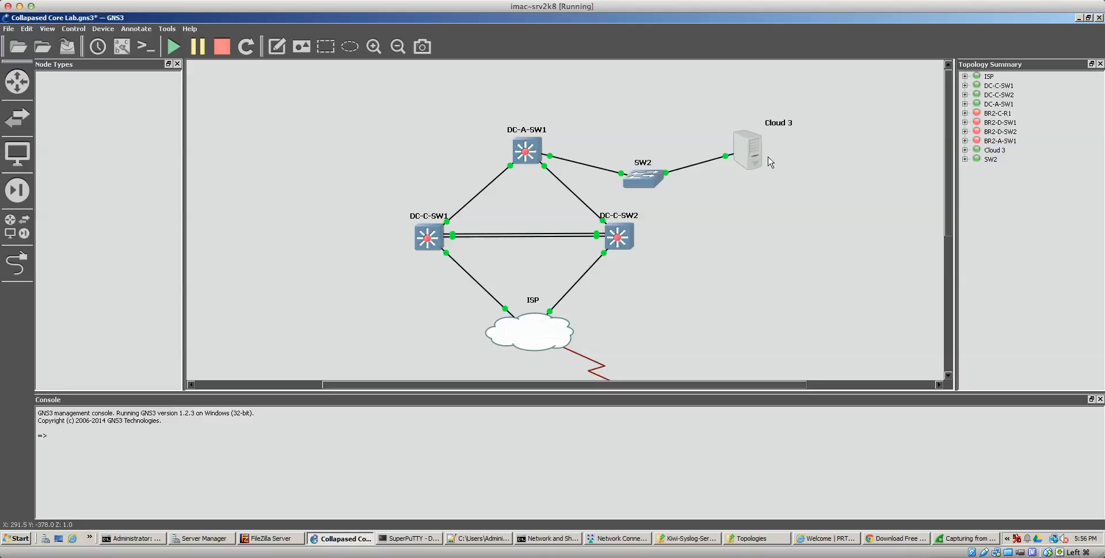
{"action": "mouse_move", "coordinate": [751, 152]}
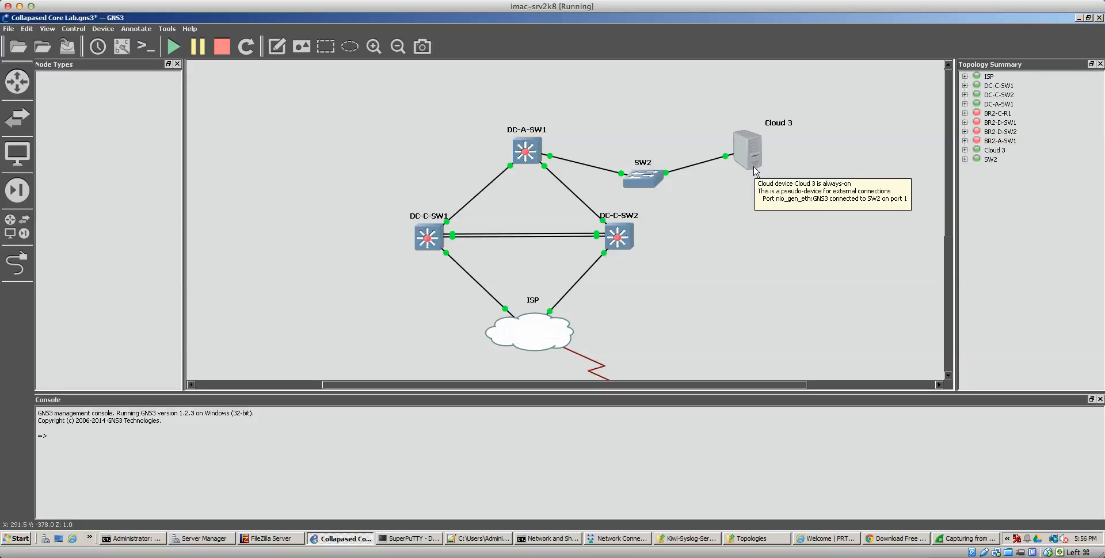
{"action": "mouse_move", "coordinate": [752, 174]}
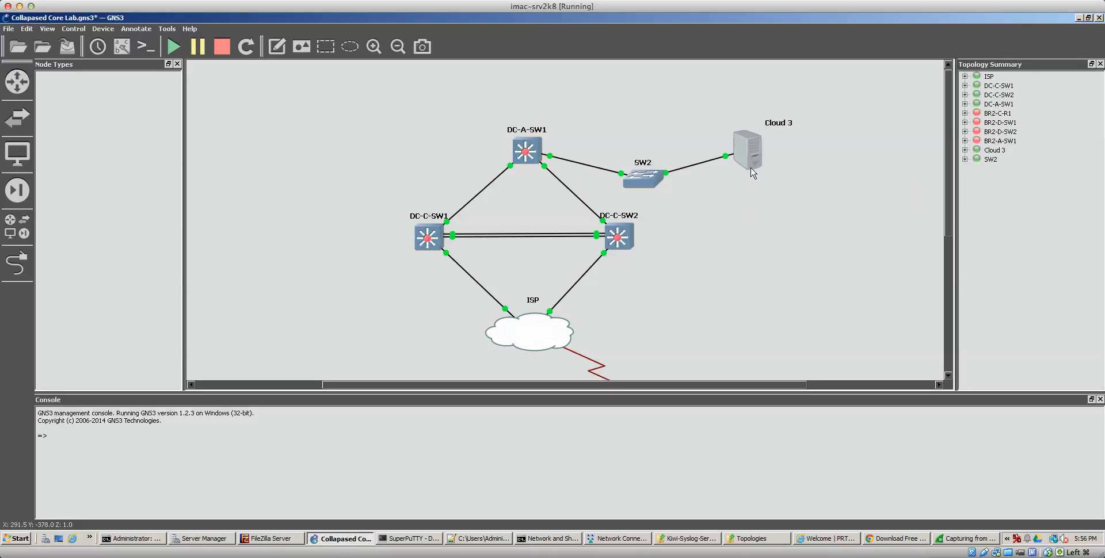
{"action": "mouse_move", "coordinate": [742, 162]}
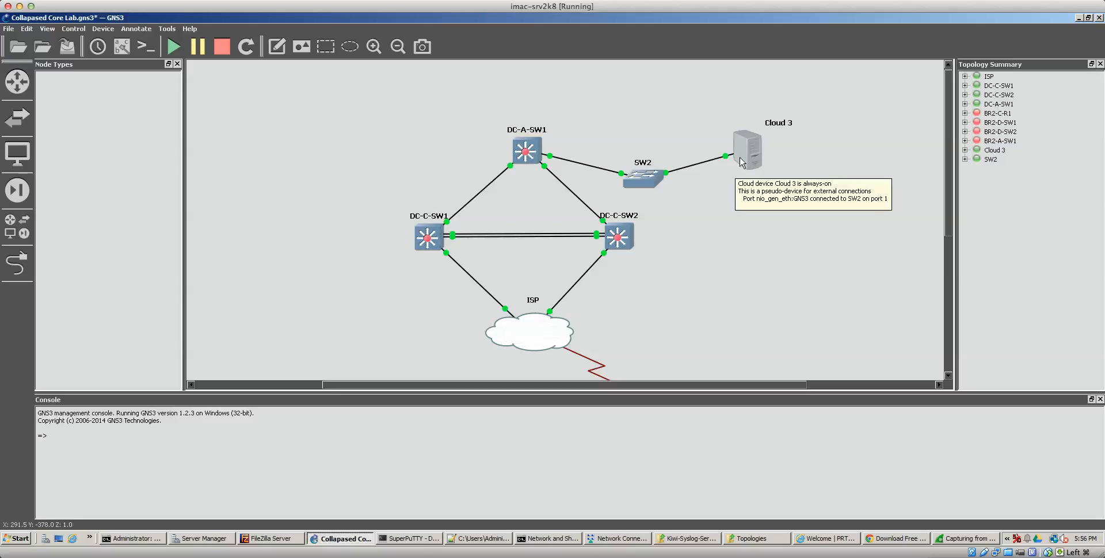
{"action": "mouse_move", "coordinate": [735, 346]}
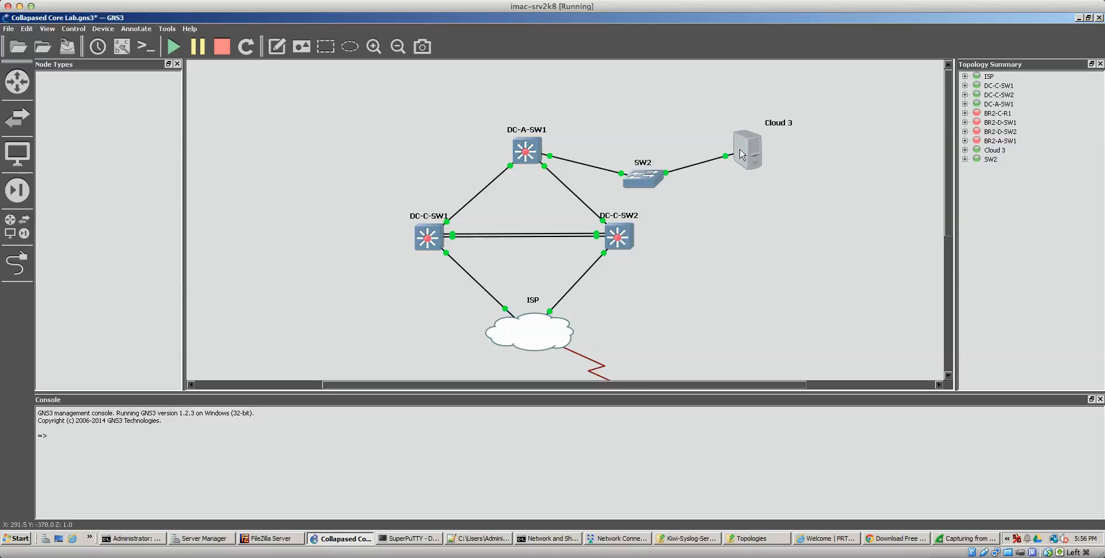
- Shift switch SW2 slightly right on the canvas, between DC-A-SW1 and Cloud 3
{"action": "left_click_drag", "start_coordinate": [641, 175], "coordinate": [670, 176]}
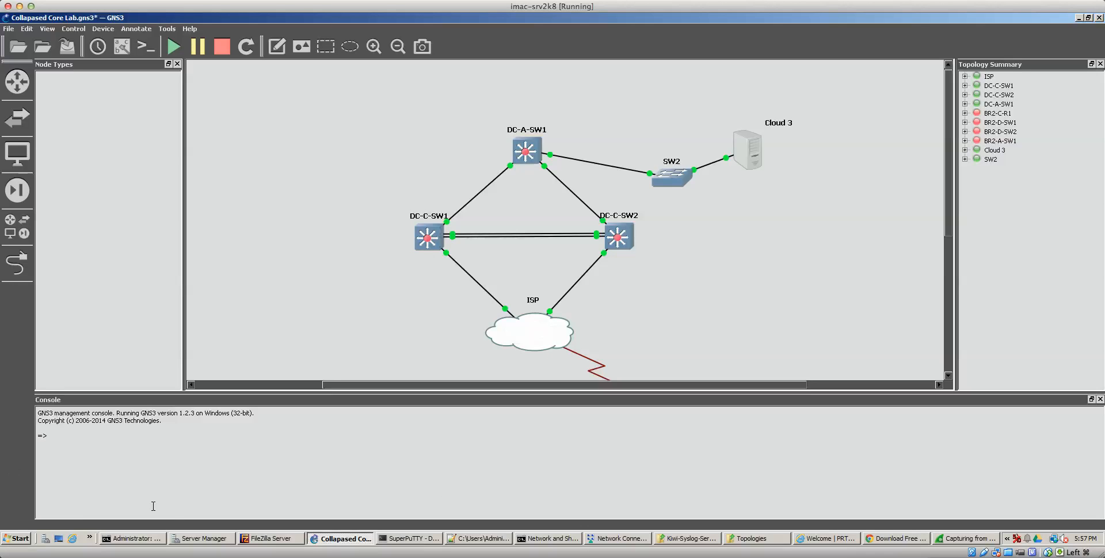
{"action": "mouse_move", "coordinate": [764, 180]}
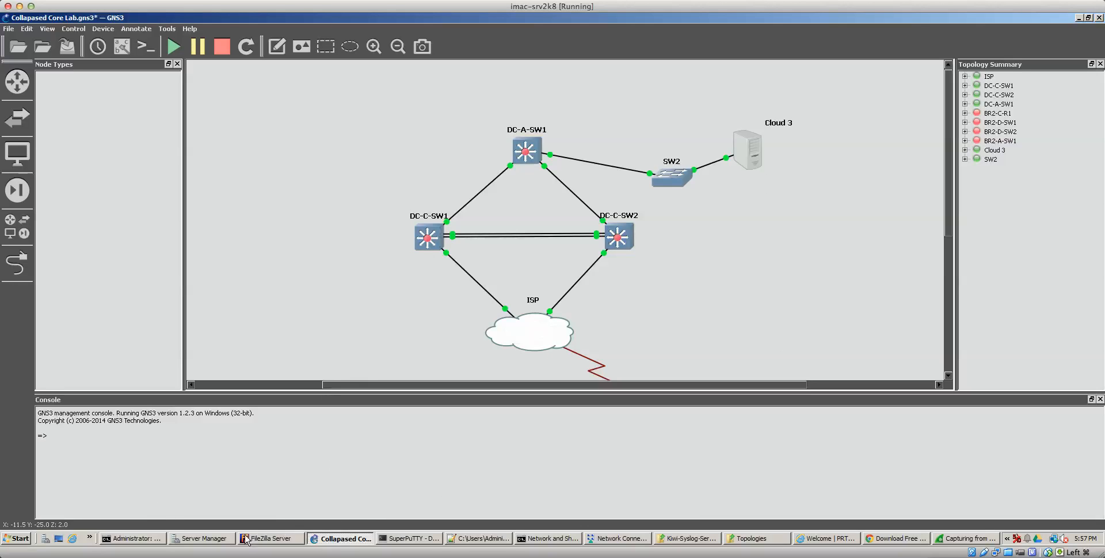
{"action": "mouse_move", "coordinate": [214, 539]}
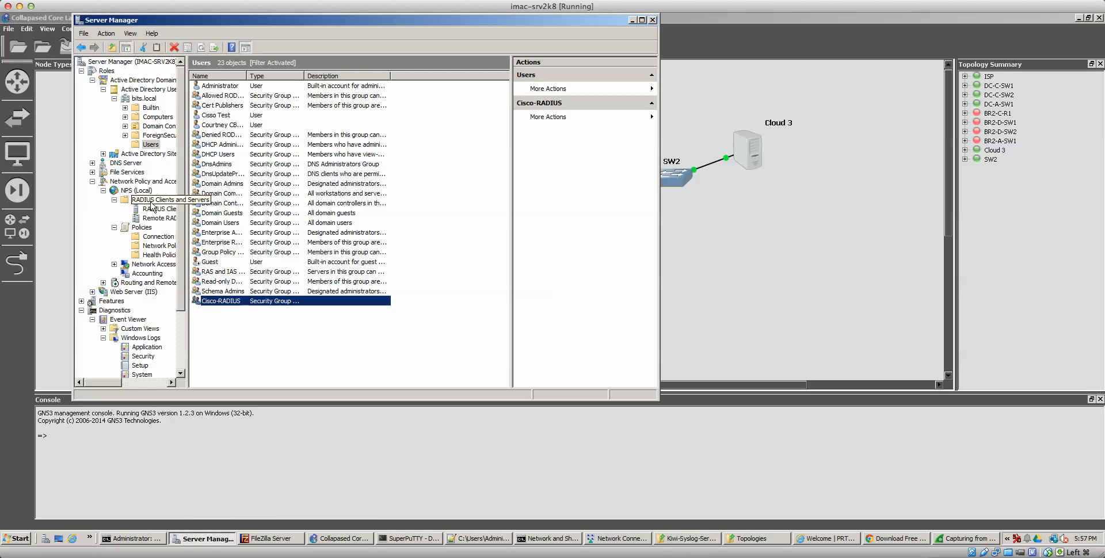
- Show the NPS RADIUS Clients list with R1, DC-DC-SW1, DC-DC-SW2 and DC-A-SW1
{"action": "left_click", "coordinate": [160, 199]}
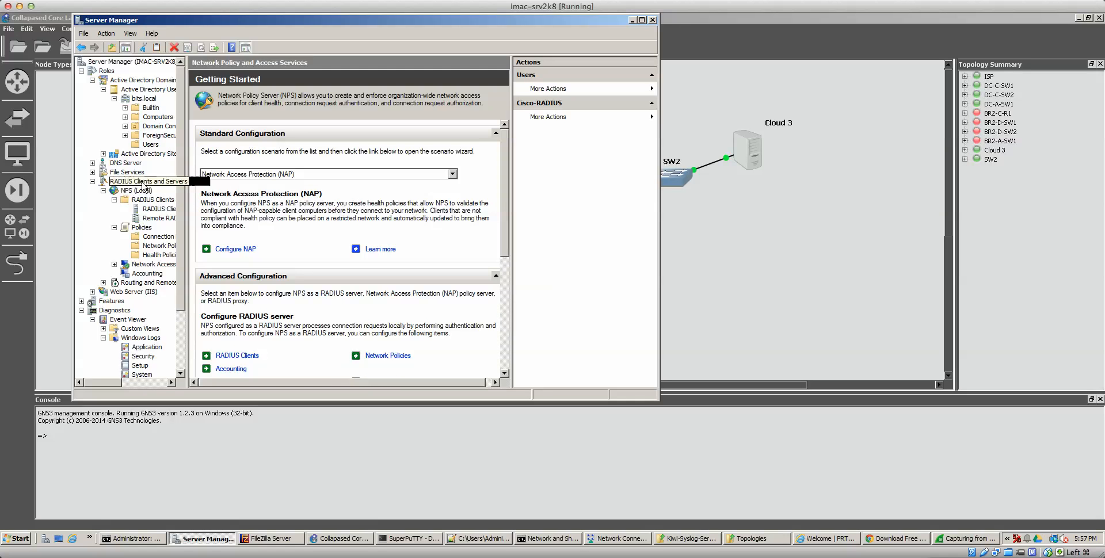
{"action": "left_click", "coordinate": [124, 181]}
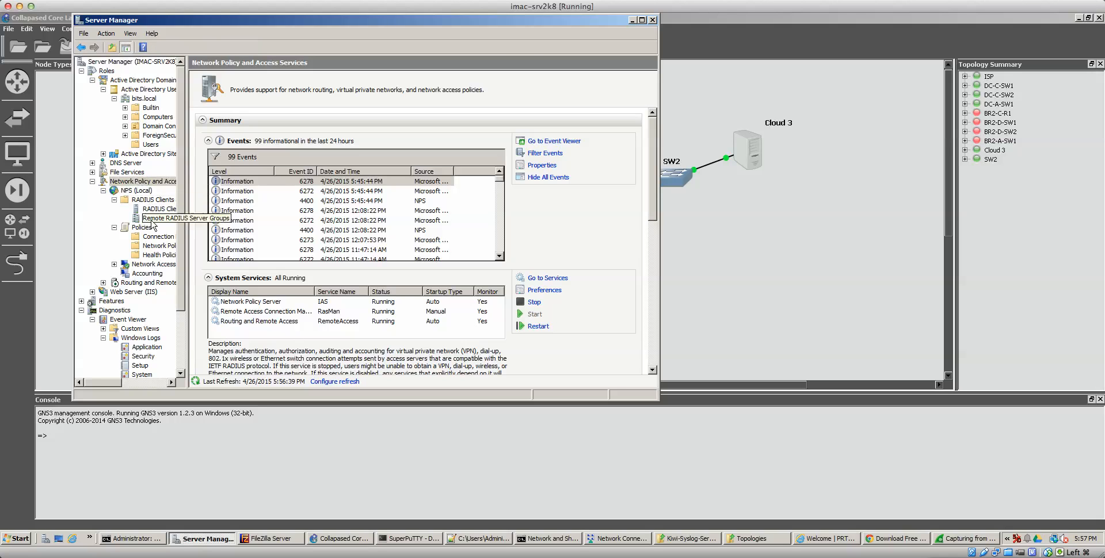
{"action": "left_click", "coordinate": [152, 199]}
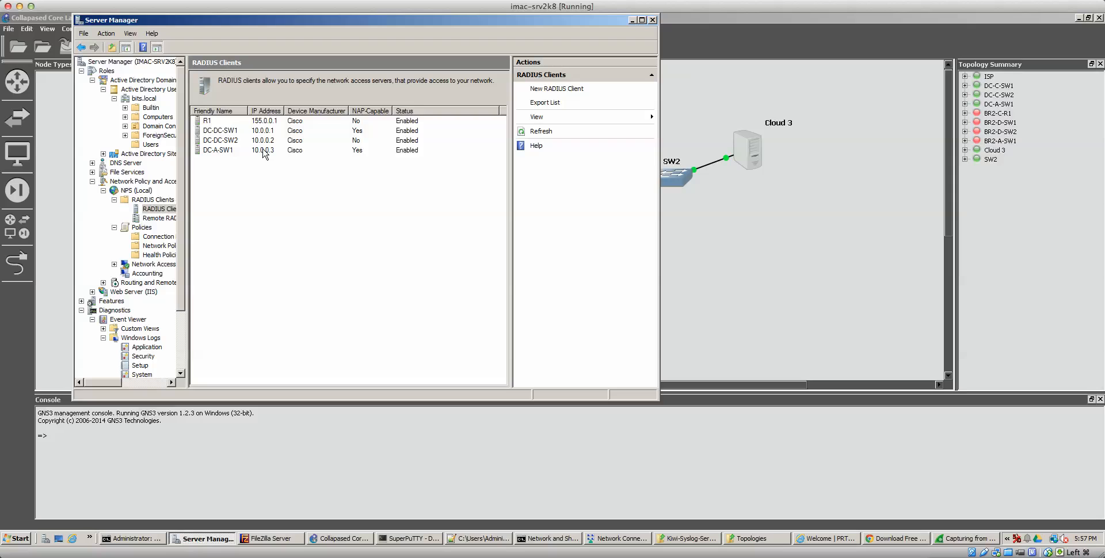
{"action": "mouse_move", "coordinate": [287, 161]}
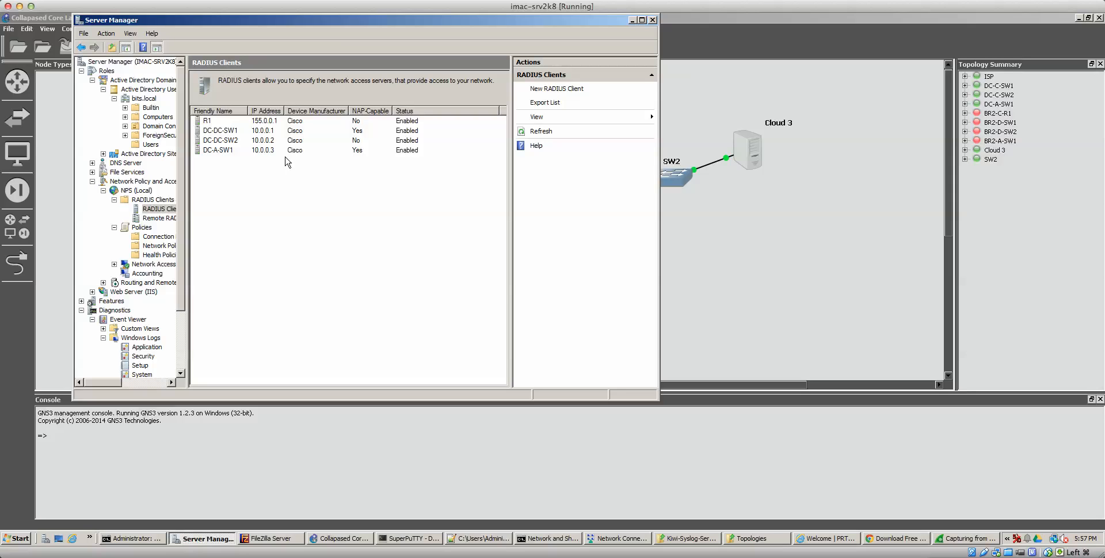
{"action": "mouse_move", "coordinate": [208, 232]}
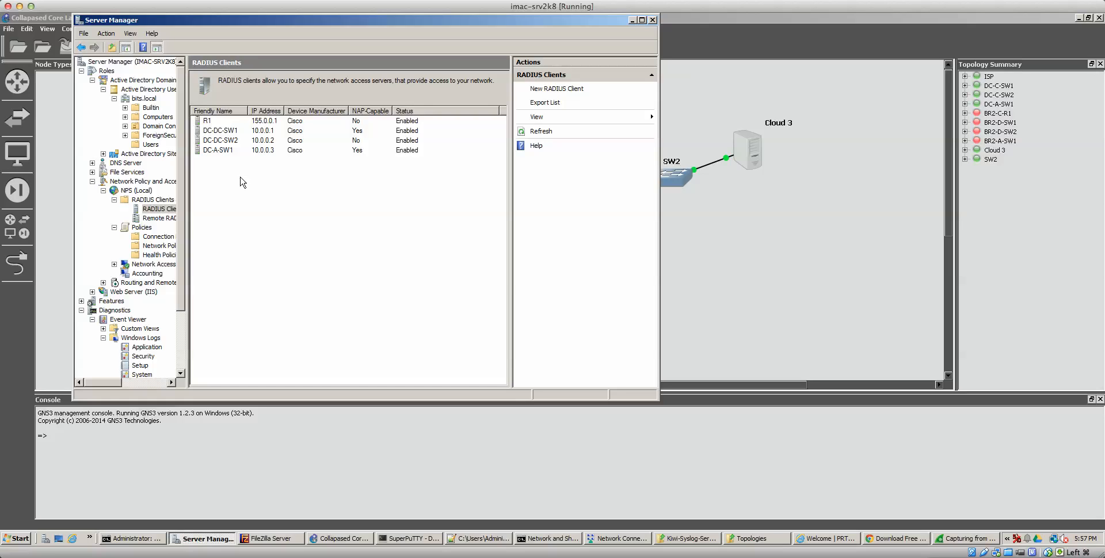
{"action": "mouse_move", "coordinate": [231, 205]}
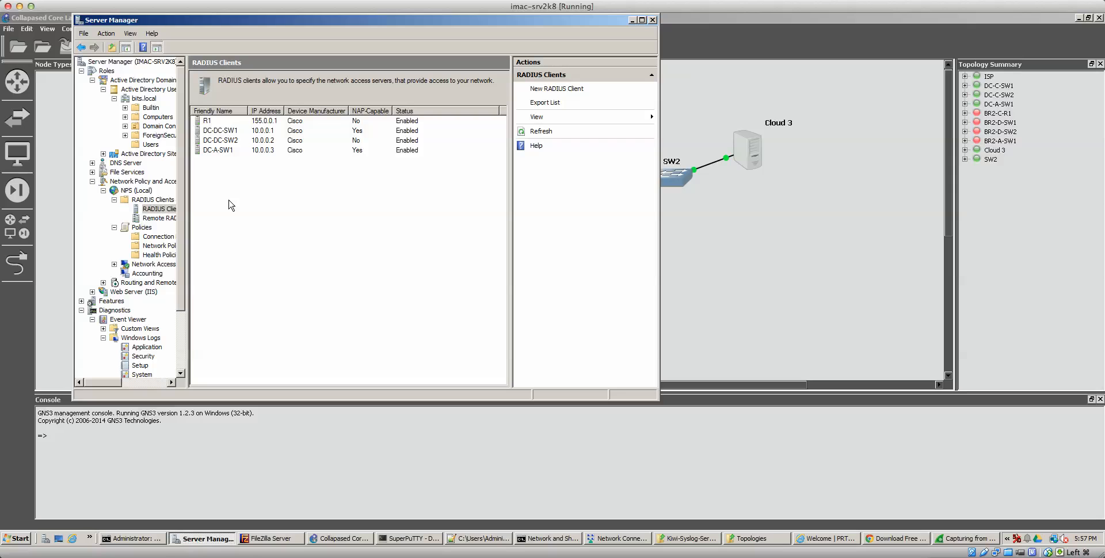
{"action": "mouse_move", "coordinate": [193, 205]}
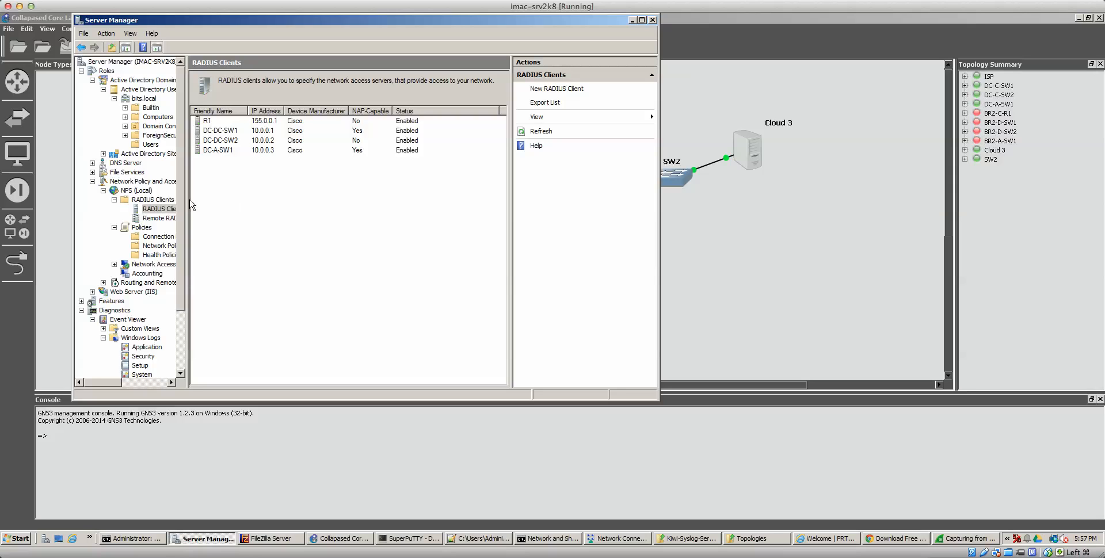
- Review the DC-DC-SW2 and DC-A-SW1 client entries as enabled Cisco devices
{"action": "left_click", "coordinate": [218, 149]}
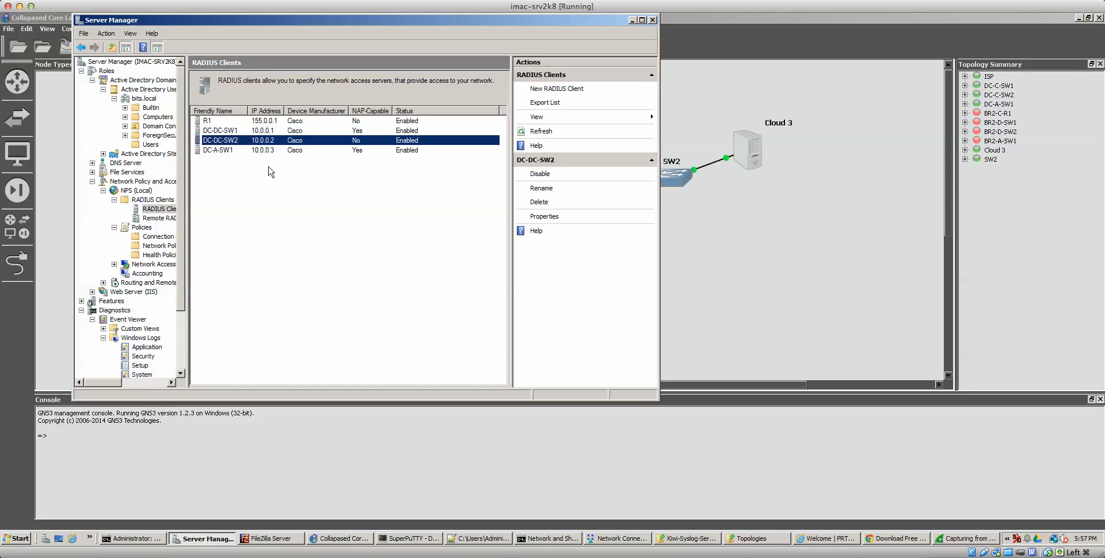
{"action": "left_click", "coordinate": [217, 150]}
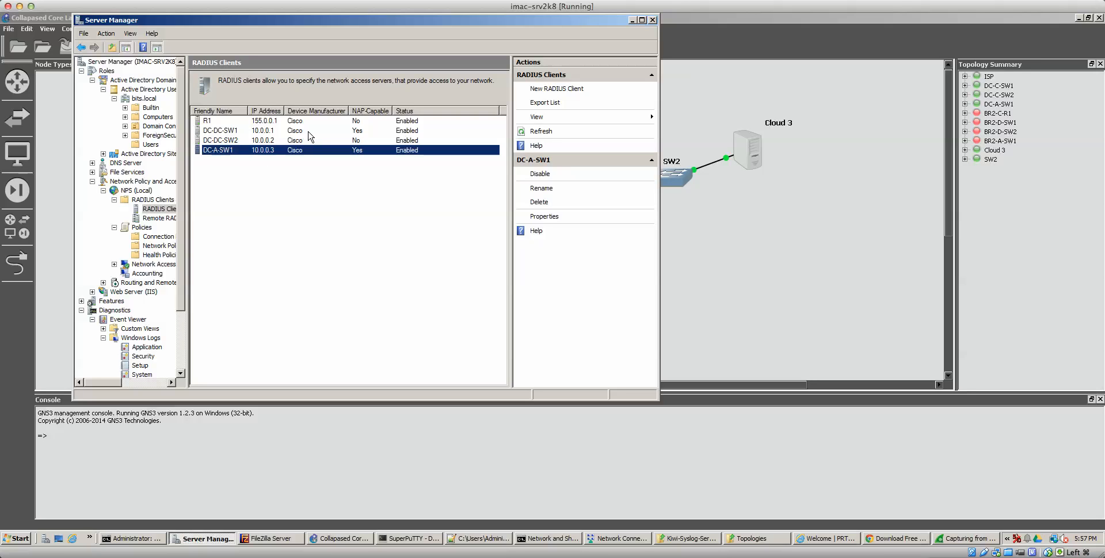
{"action": "mouse_move", "coordinate": [319, 146]}
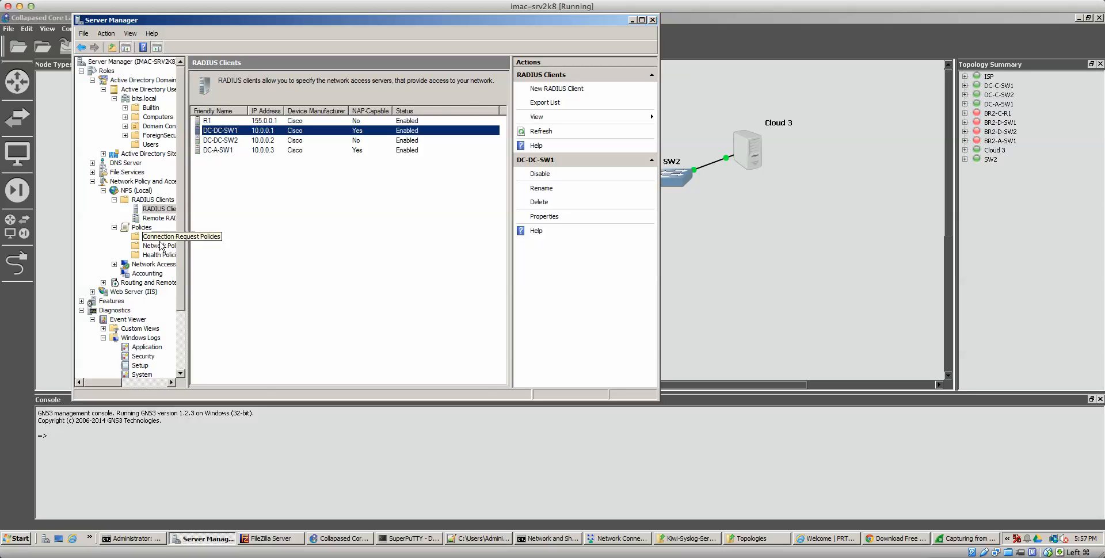
- Show the NPS Network Policies with the Cisco policy for BITS\Cisco-RADIUS at priv-lvl 15
{"action": "left_click", "coordinate": [158, 245]}
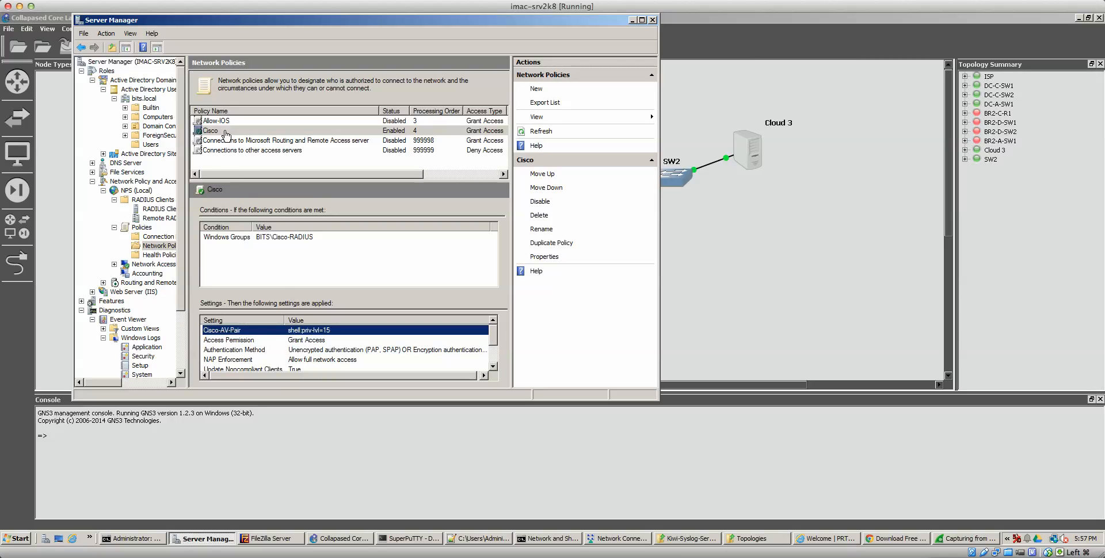
{"action": "mouse_move", "coordinate": [200, 140]}
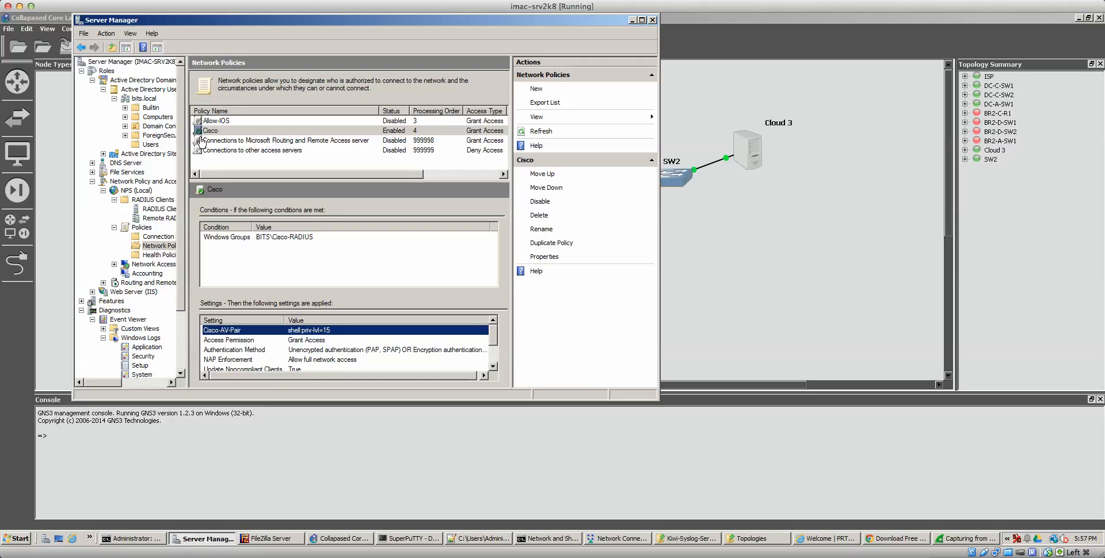
{"action": "mouse_move", "coordinate": [226, 162]}
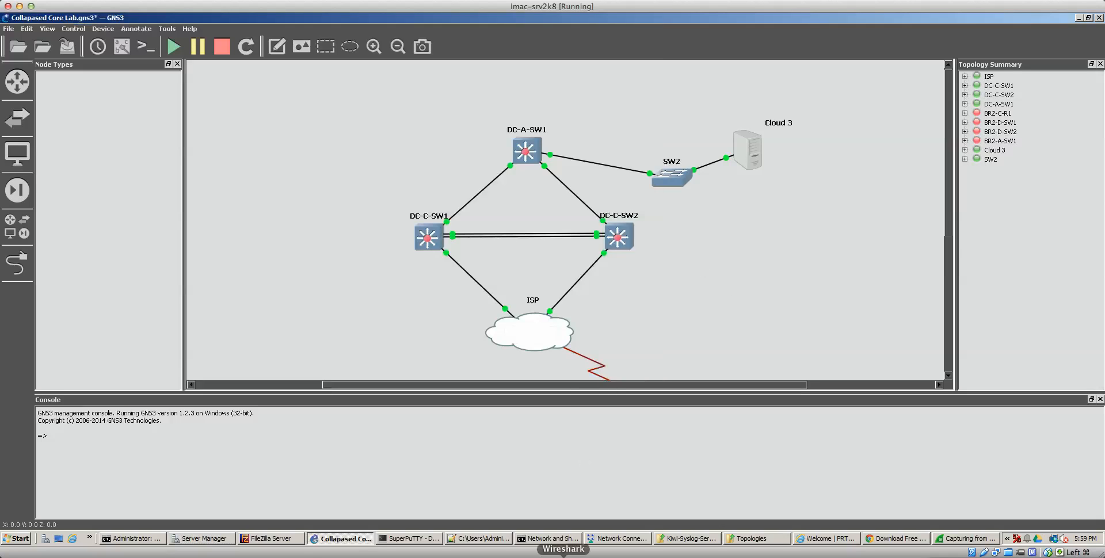
- Bring the SuperPuTTY switch terminal sessions to the front over the GNS3 lab
{"action": "left_click", "coordinate": [409, 539]}
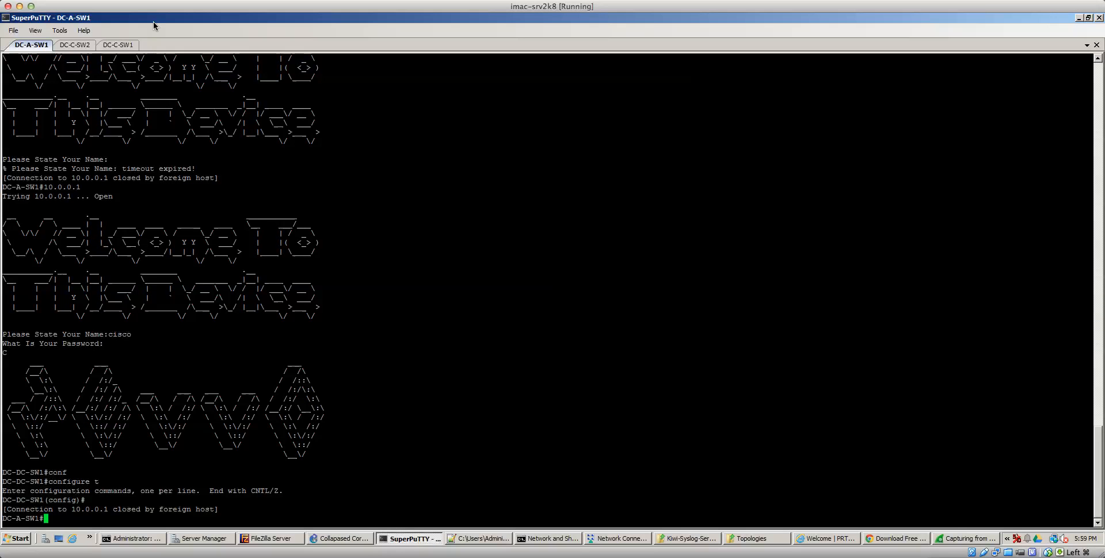
- Review the Collapsed Core LAB diagram in Preview, then return to the Cisco network policy
{"action": "left_click", "coordinate": [118, 45]}
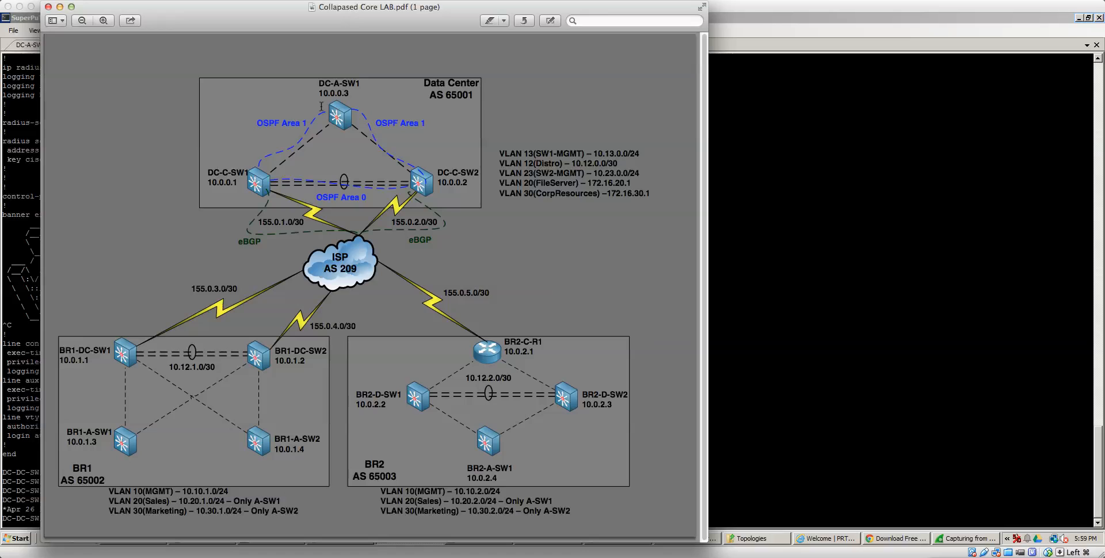
{"action": "mouse_move", "coordinate": [321, 117]}
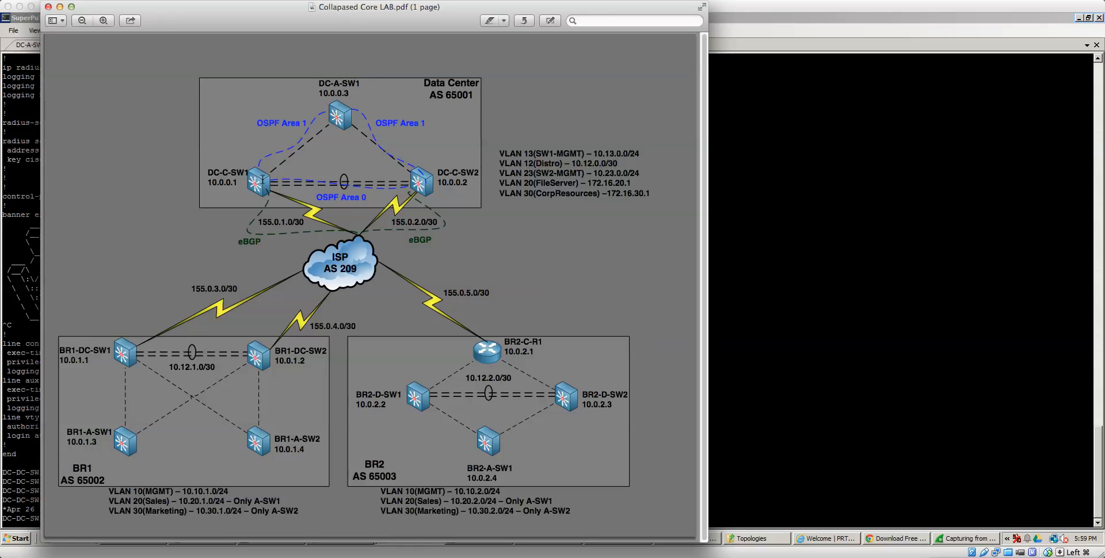
{"action": "mouse_move", "coordinate": [421, 102]}
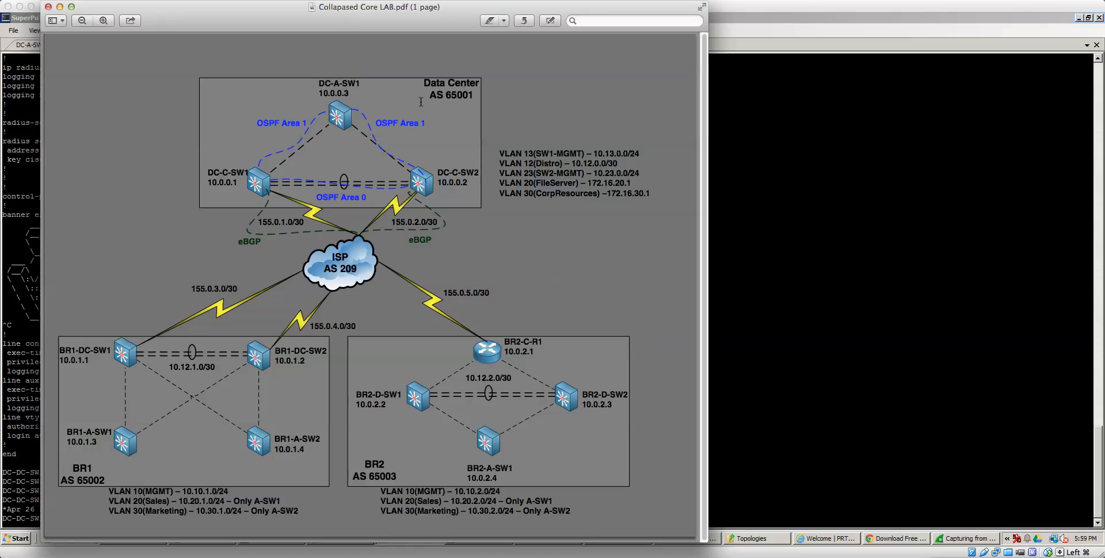
{"action": "mouse_move", "coordinate": [296, 99]}
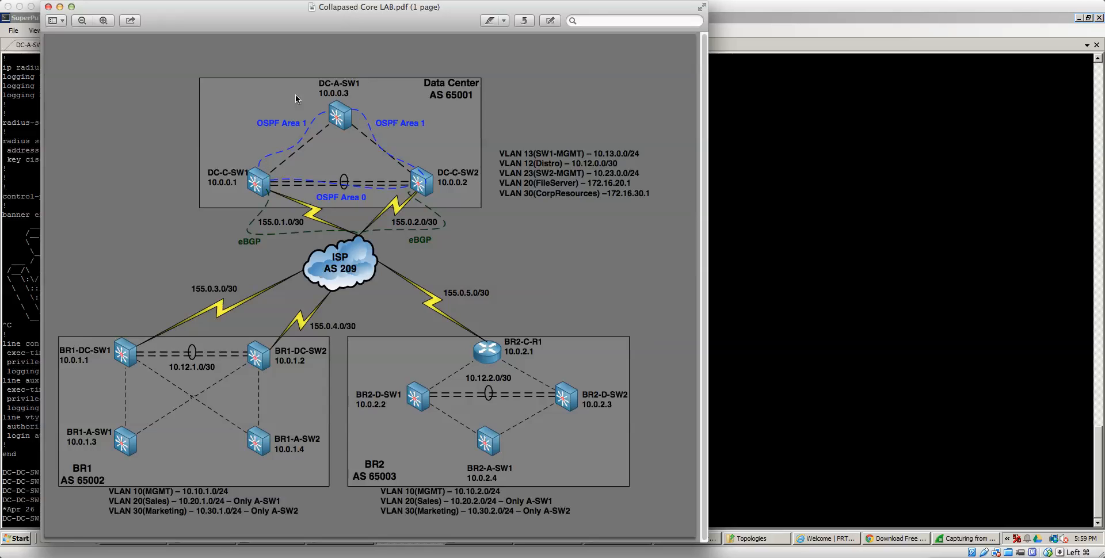
{"action": "mouse_move", "coordinate": [795, 390]}
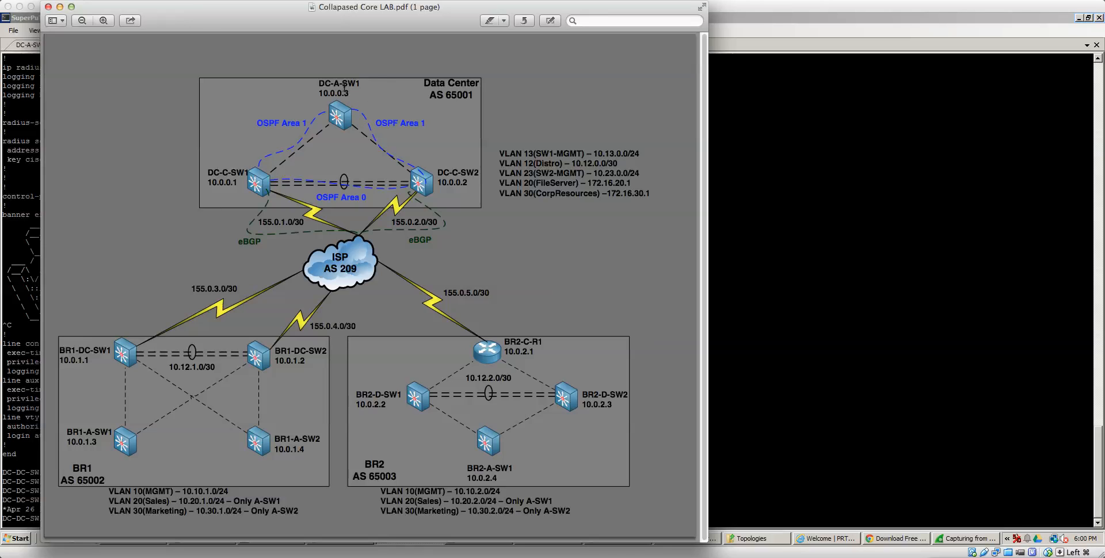
{"action": "mouse_move", "coordinate": [1089, 124]}
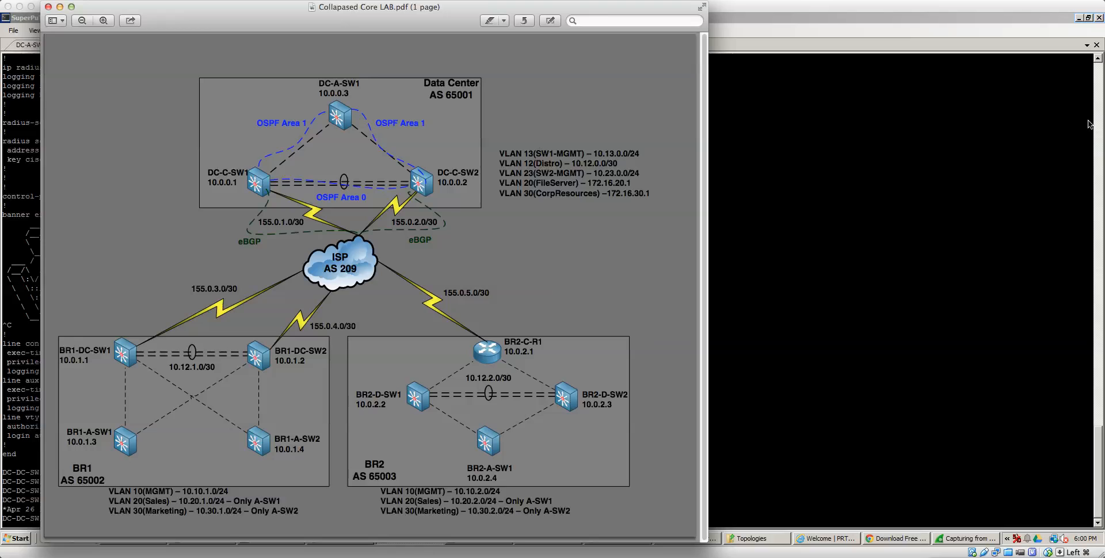
{"action": "left_click", "coordinate": [409, 539]}
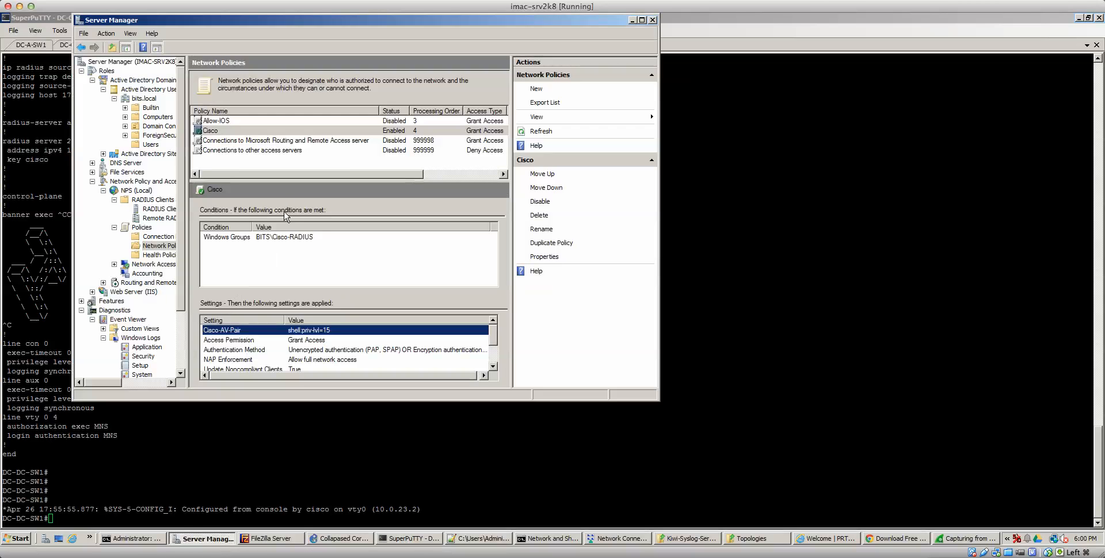
- From the BITS\Cisco-RADIUS condition, inspect the Cisco-RADIUS group's members in the Users container
{"action": "left_click", "coordinate": [253, 237]}
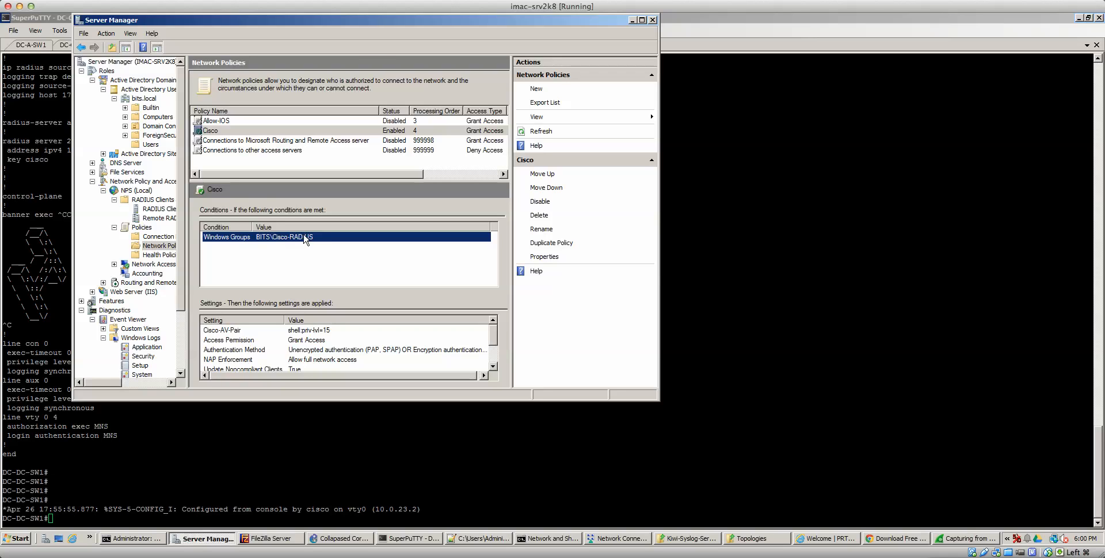
{"action": "mouse_move", "coordinate": [246, 246]}
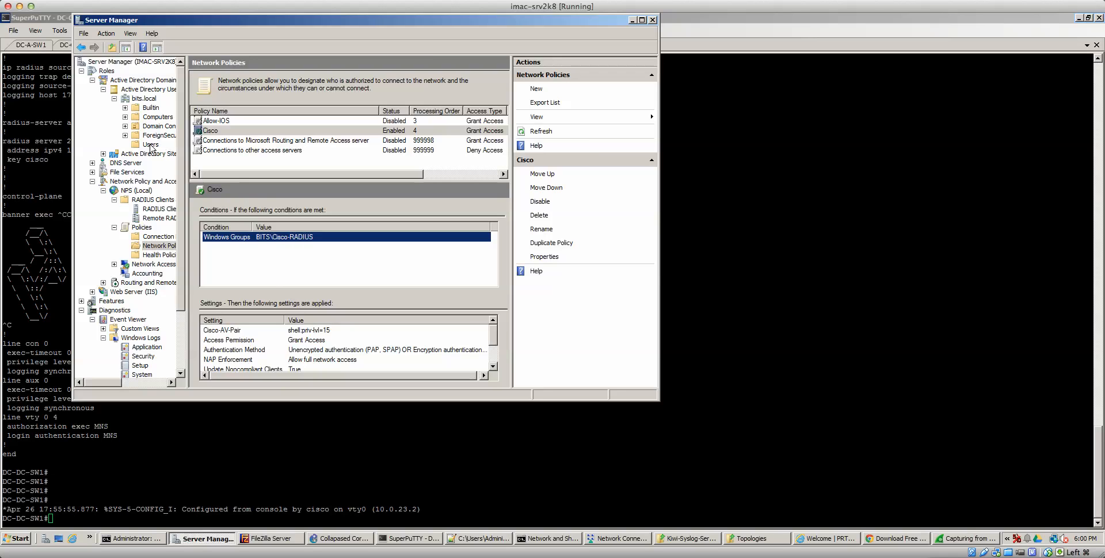
{"action": "left_click", "coordinate": [149, 145]}
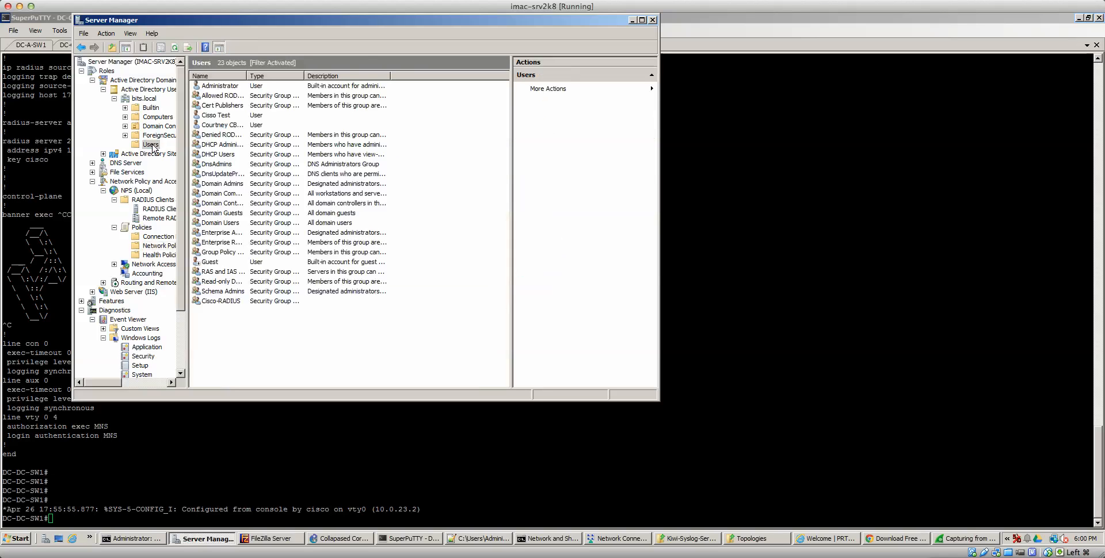
{"action": "left_click", "coordinate": [220, 300]}
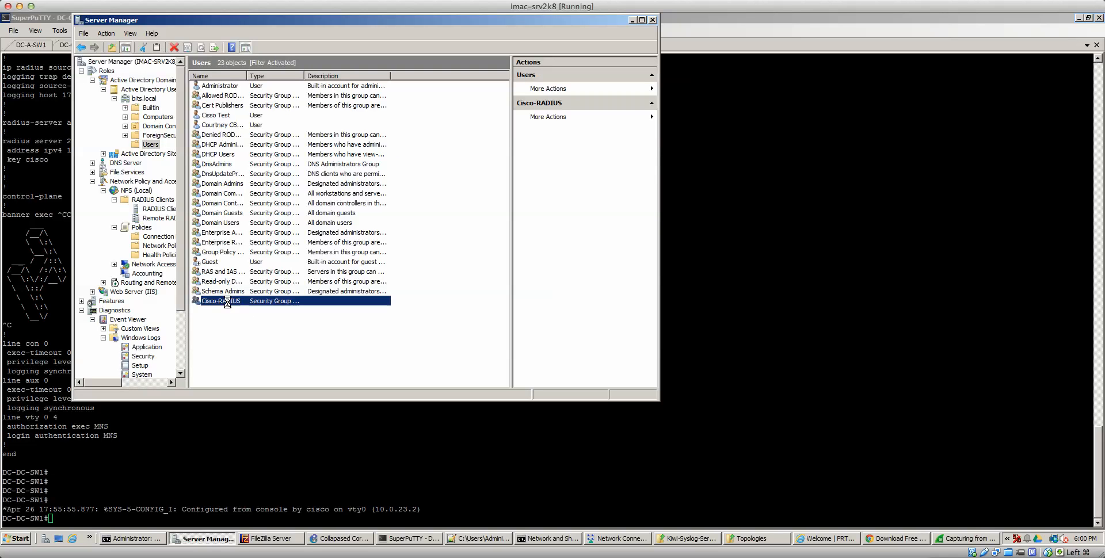
{"action": "double_click", "coordinate": [221, 300]}
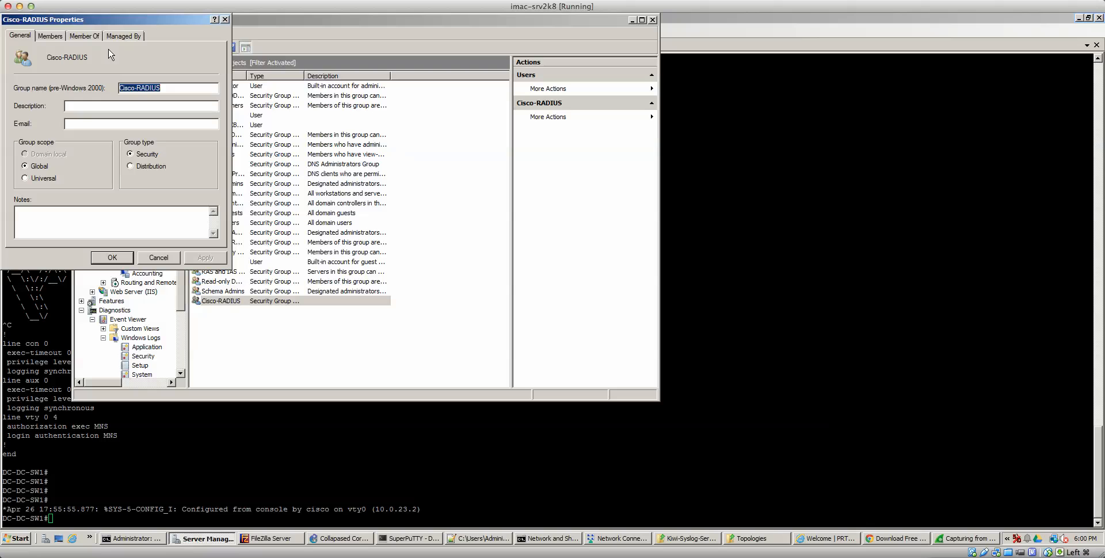
{"action": "left_click", "coordinate": [50, 36]}
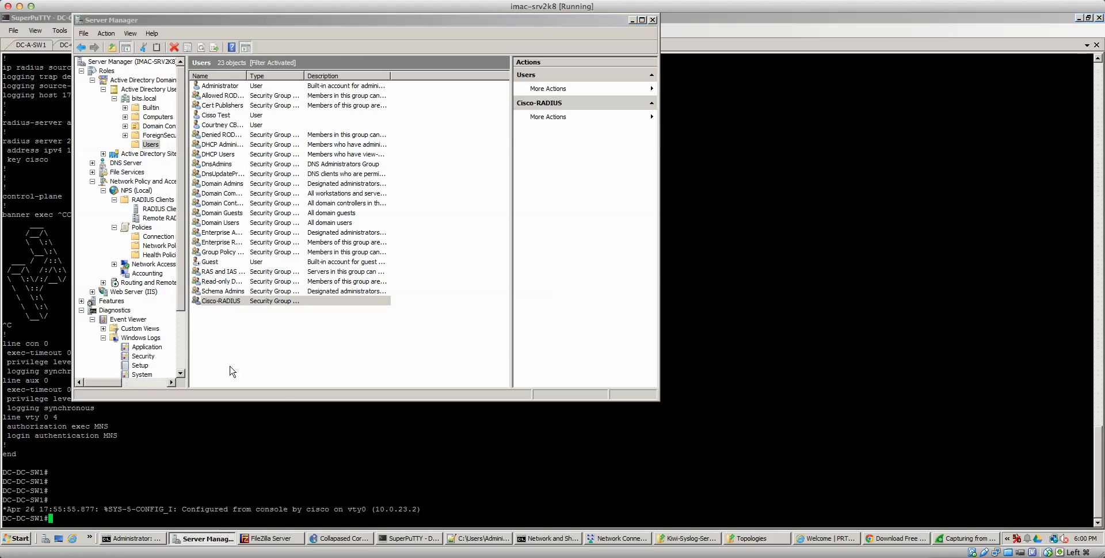
{"action": "left_click", "coordinate": [407, 539]}
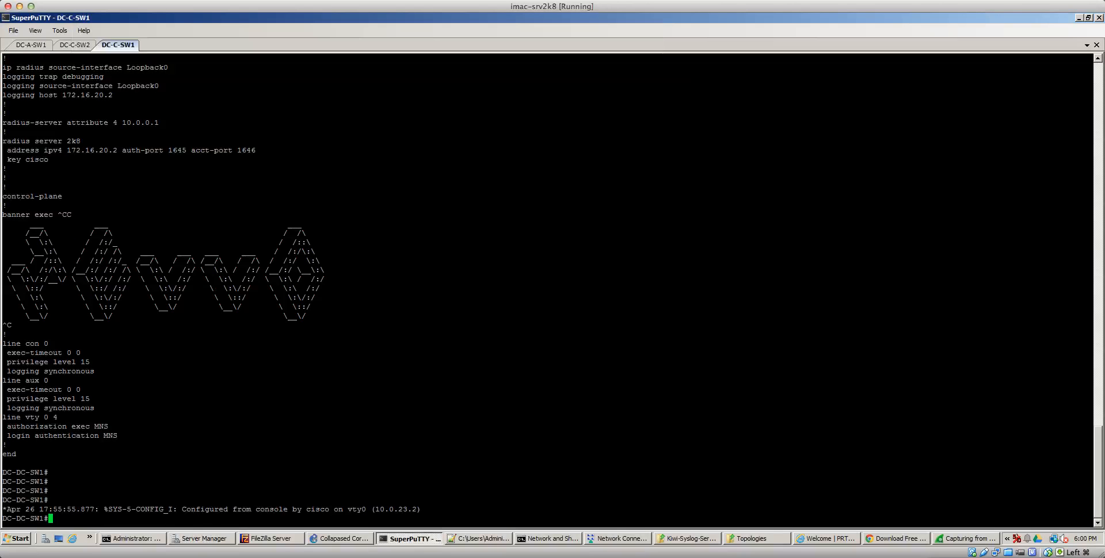
{"action": "type", "text": "d"}
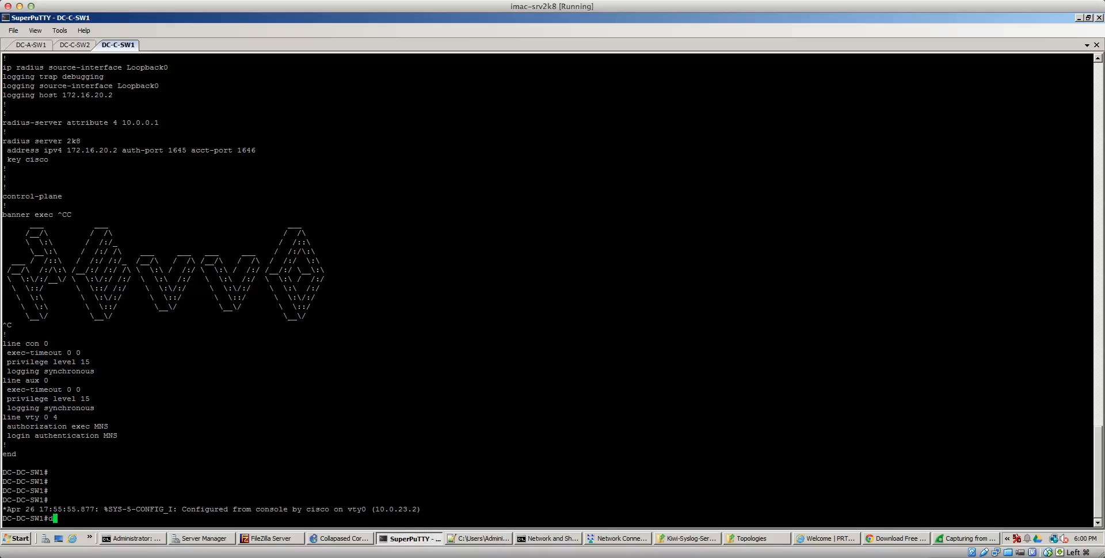
{"action": "type", "text": "show run | a"}
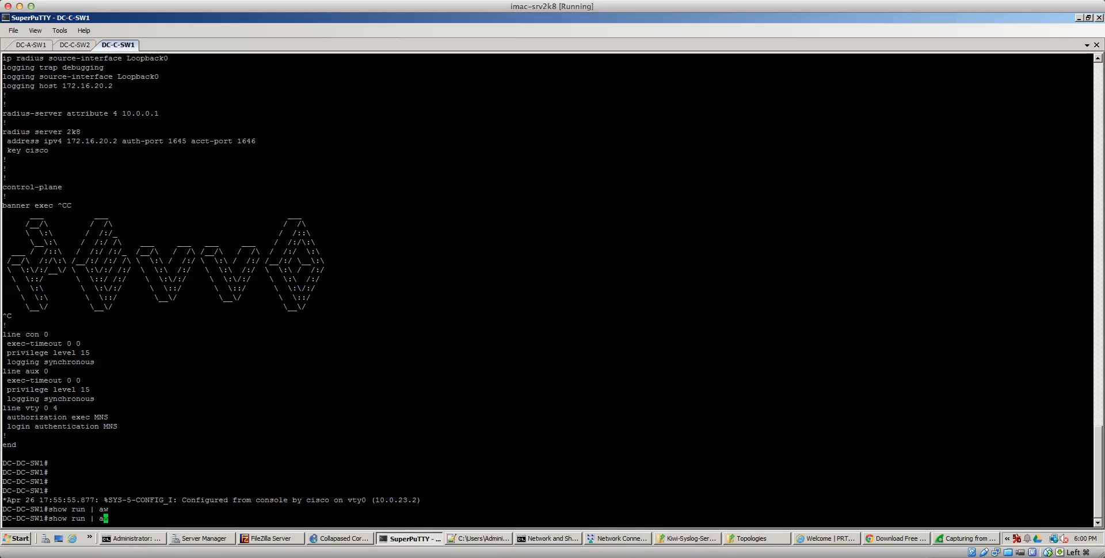
{"action": "type", "text": "section aaa"}
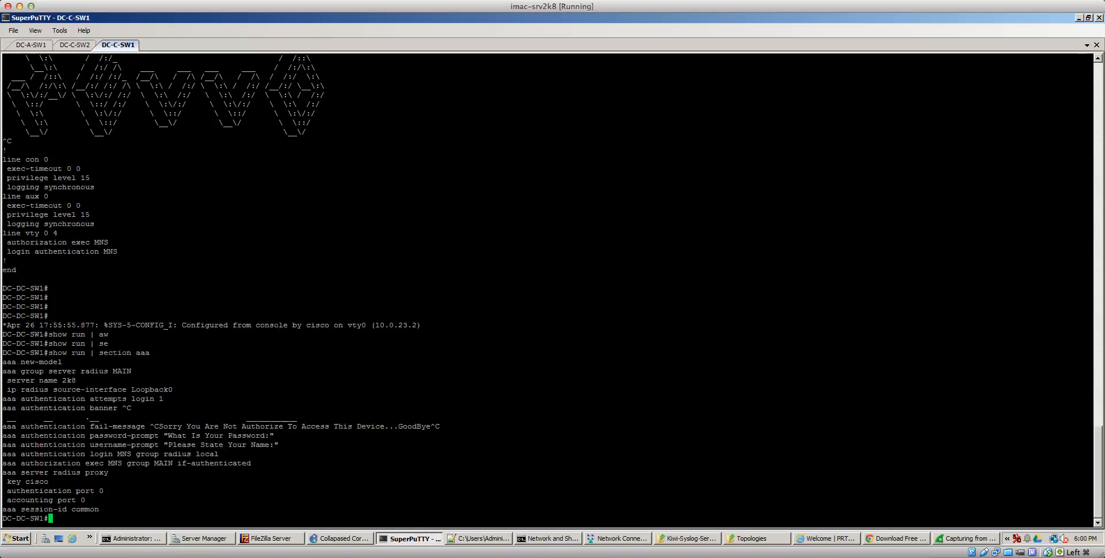
{"action": "type", "text": "show run | section"}
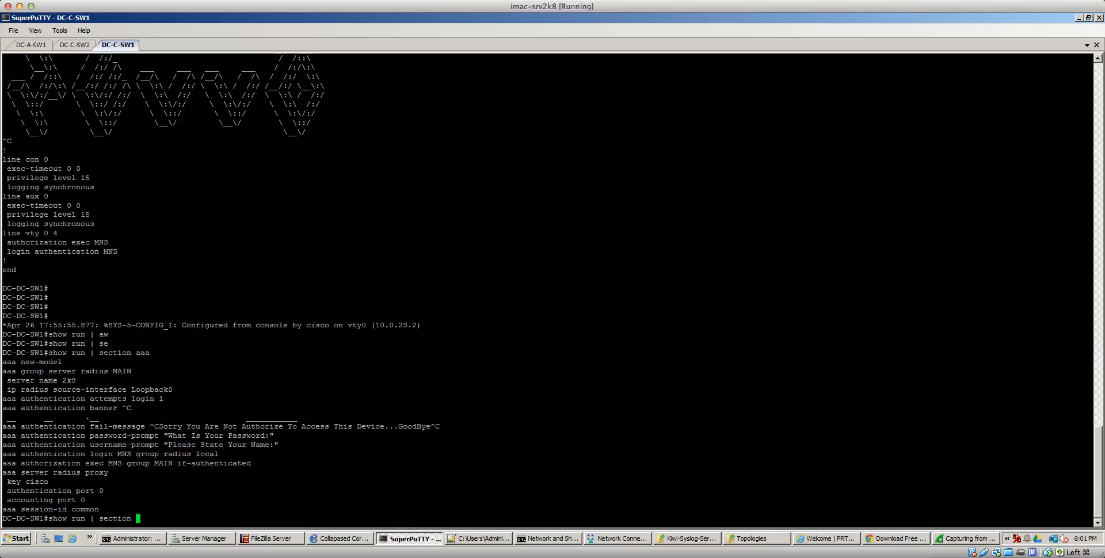
{"action": "type", "text": "raidus"}
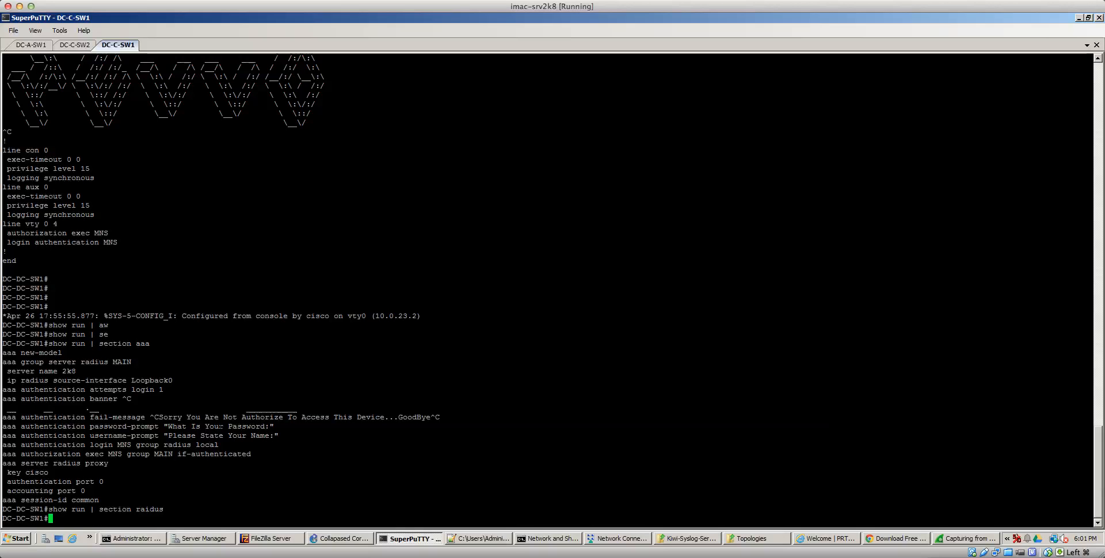
{"action": "type", "text": "show run | section raidus"}
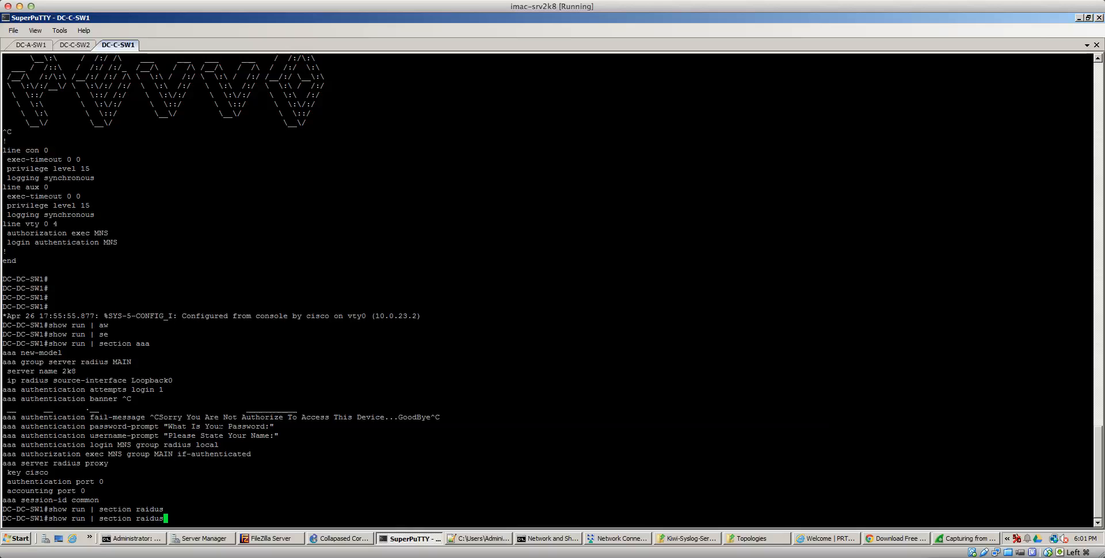
{"action": "key", "text": "BackSpace"}
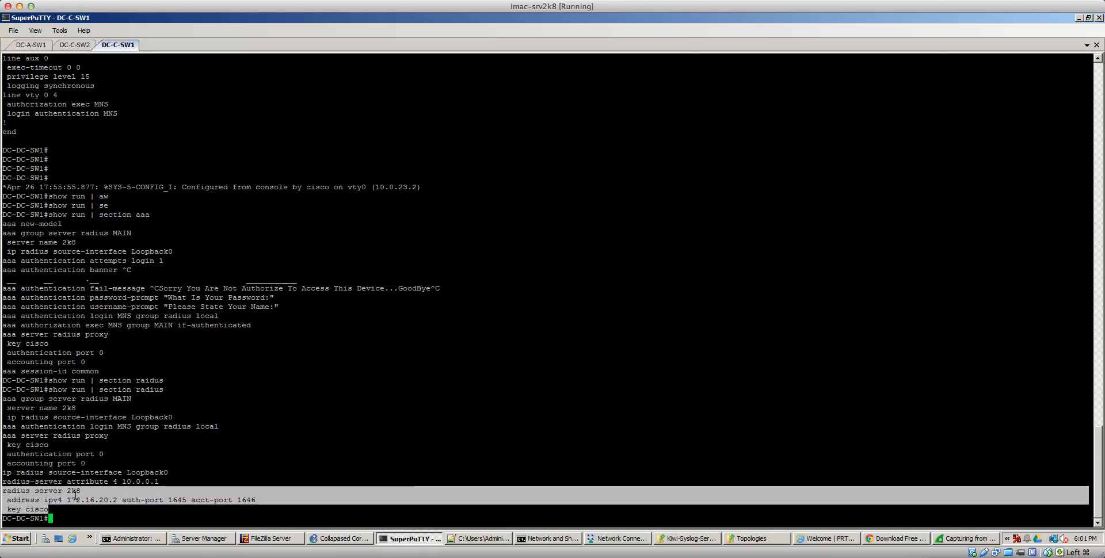
{"action": "double_click", "coordinate": [93, 499]}
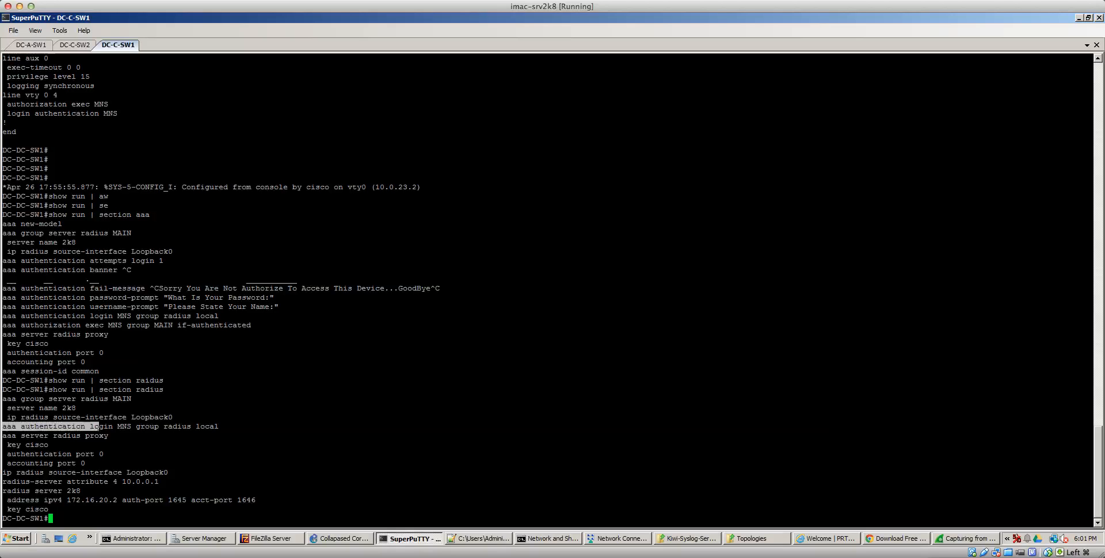
{"action": "double_click", "coordinate": [120, 426]}
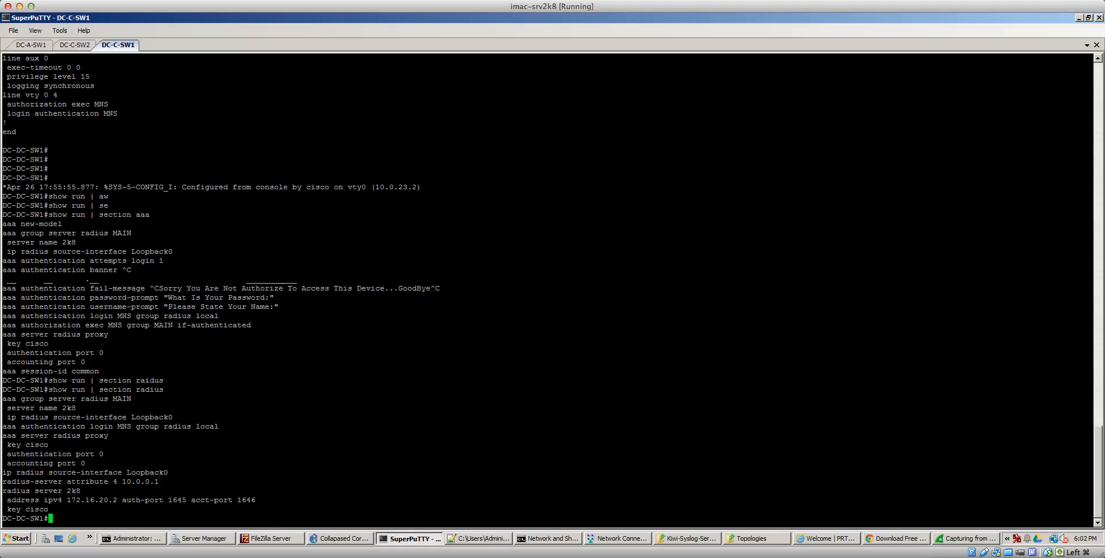
{"action": "double_click", "coordinate": [173, 426]}
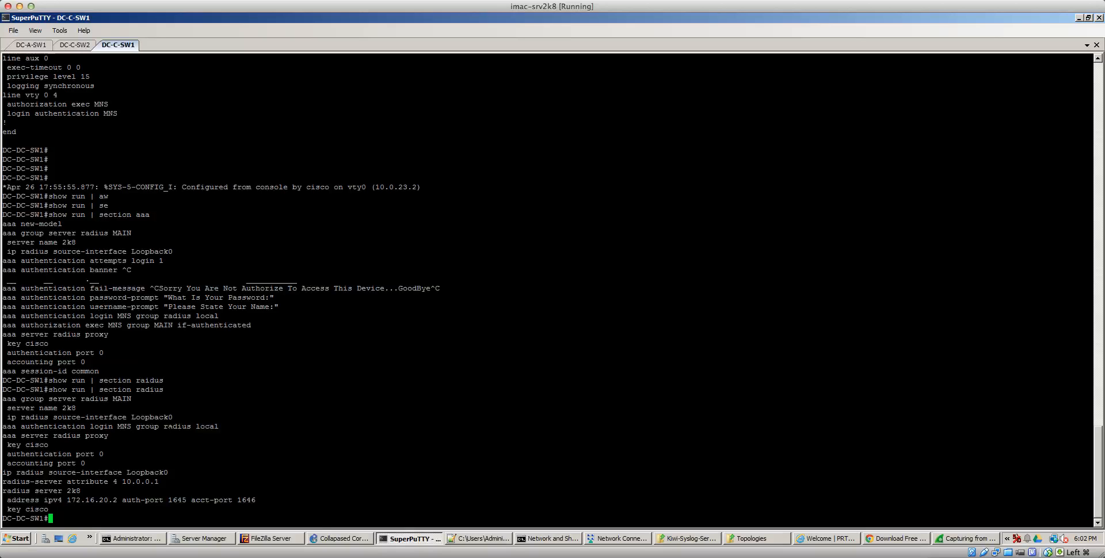
{"action": "double_click", "coordinate": [176, 425]}
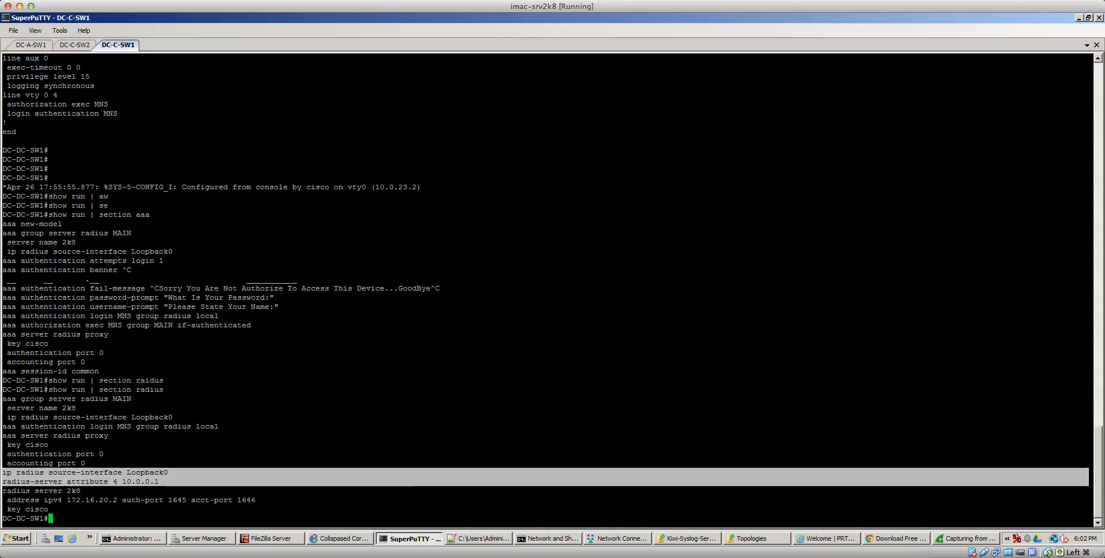
- Pick out the 10.0.0.1 address in the radius-server attribute 4 line
{"action": "scroll", "scroll_direction": "down", "scroll_amount": 3}
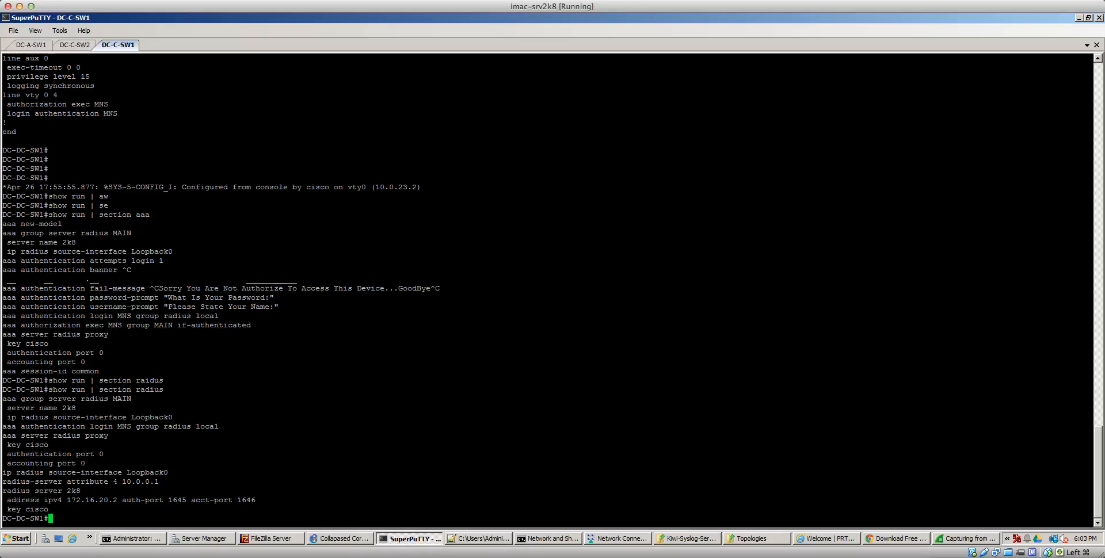
{"action": "double_click", "coordinate": [131, 481]}
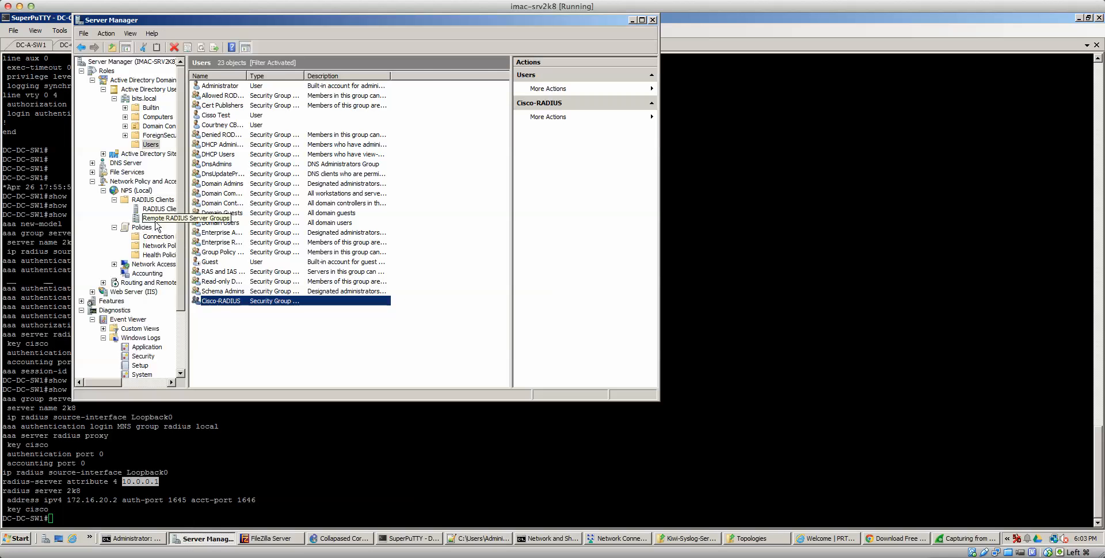
- Confirm DC-DC-SW1 is registered as a RADIUS client at 10.0.0.1
{"action": "left_click", "coordinate": [152, 209]}
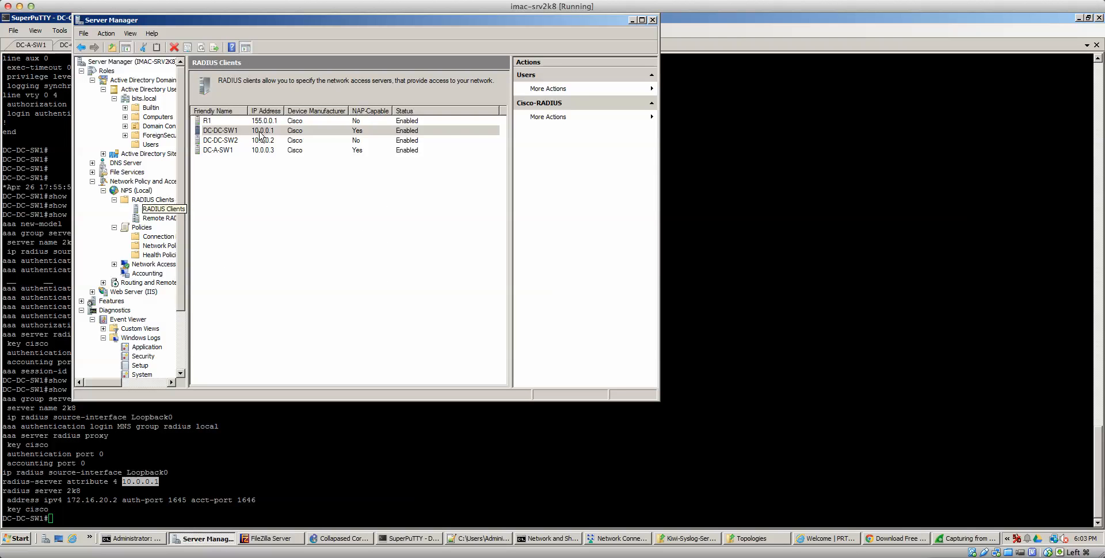
{"action": "left_click", "coordinate": [220, 130]}
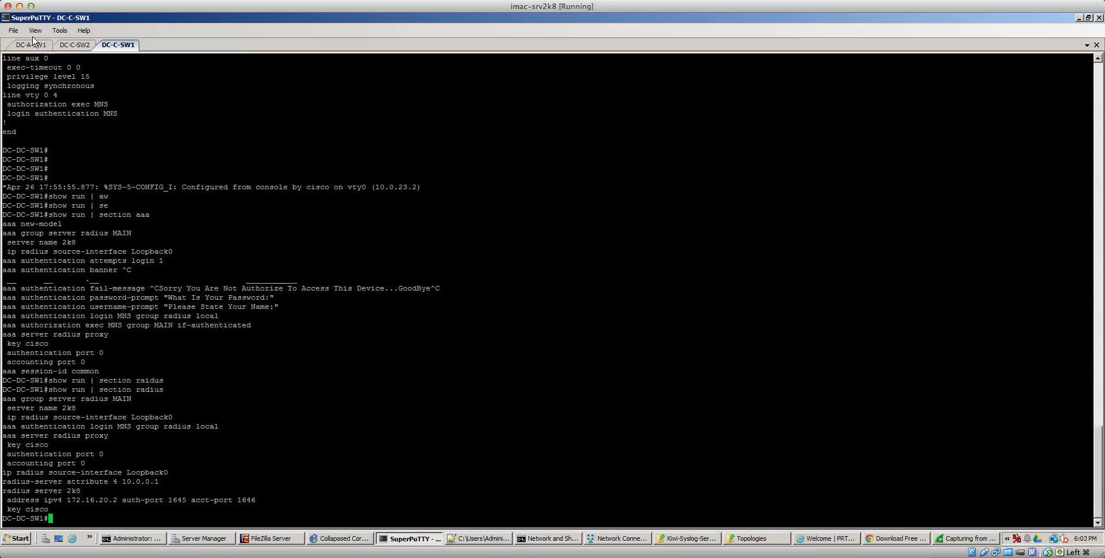
- Switch to the DC-A-SW1 console to telnet to DC-DC-SW1 with RADIUS credentials
{"action": "left_click", "coordinate": [30, 45]}
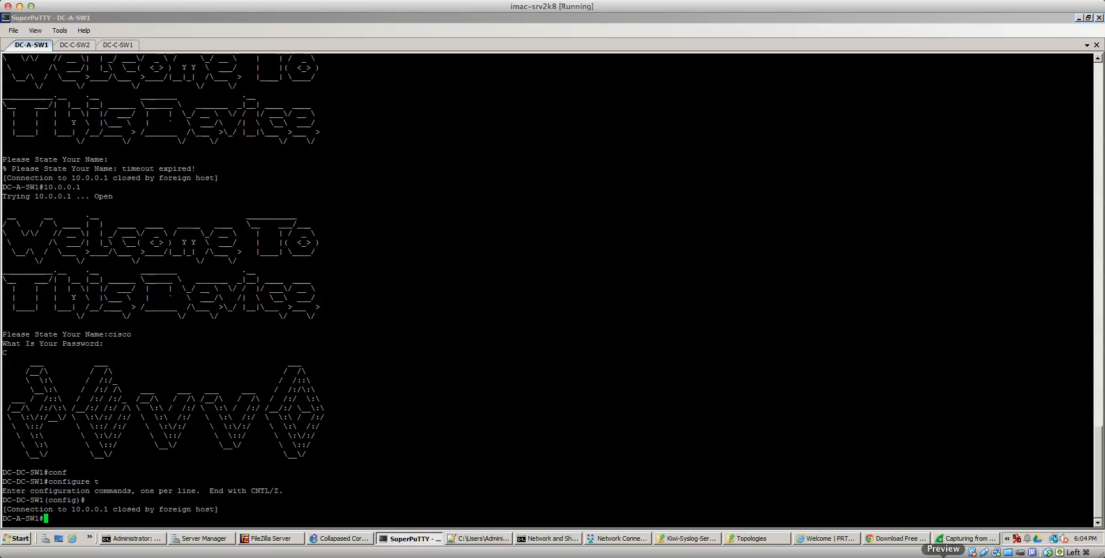
{"action": "mouse_move", "coordinate": [965, 539]}
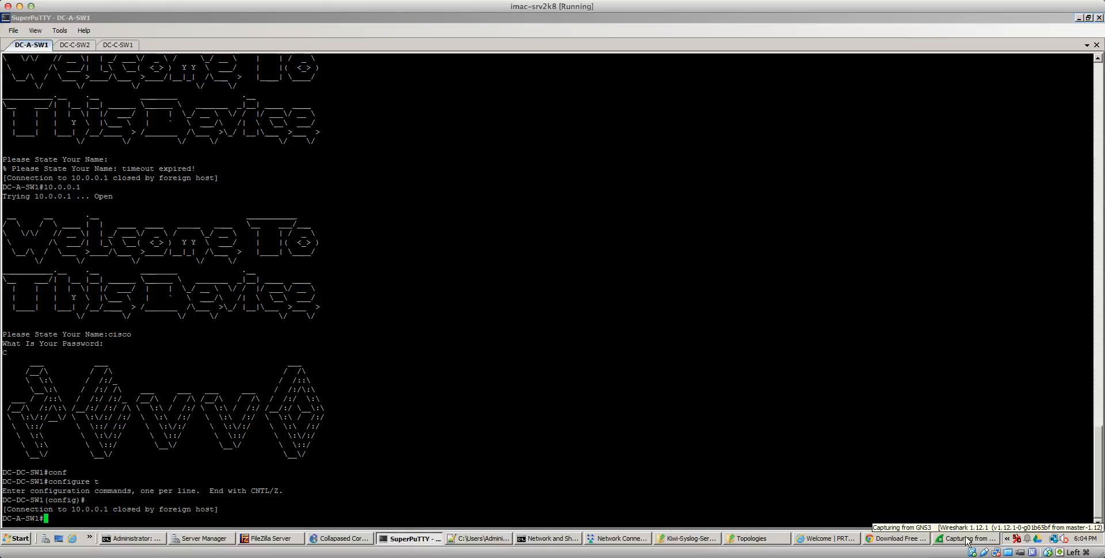
- Stop the old Wireshark capture and start a fresh radius-filtered capture on the GNS3 interface
{"action": "left_click", "coordinate": [966, 539]}
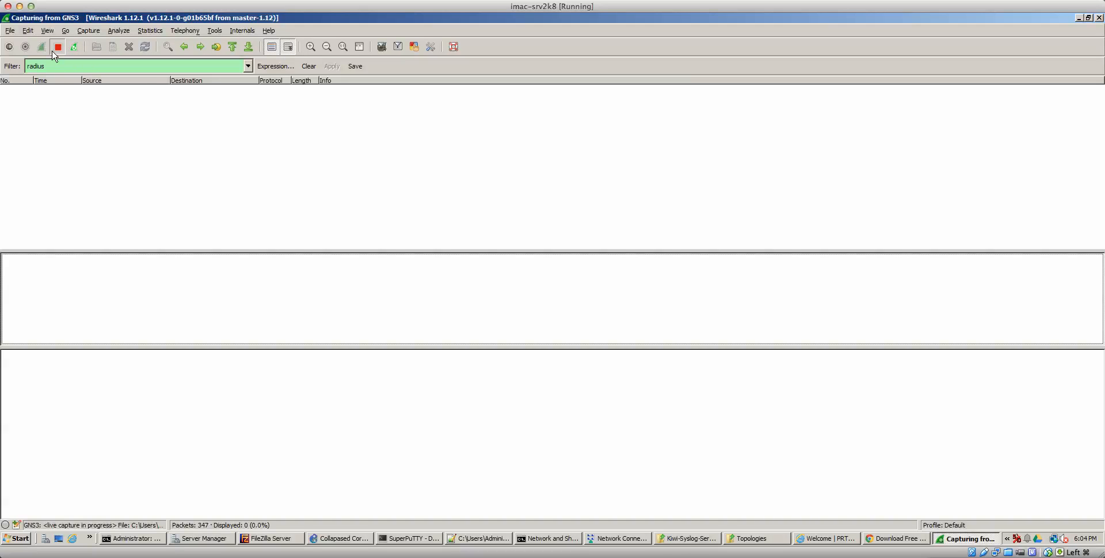
{"action": "left_click", "coordinate": [11, 30]}
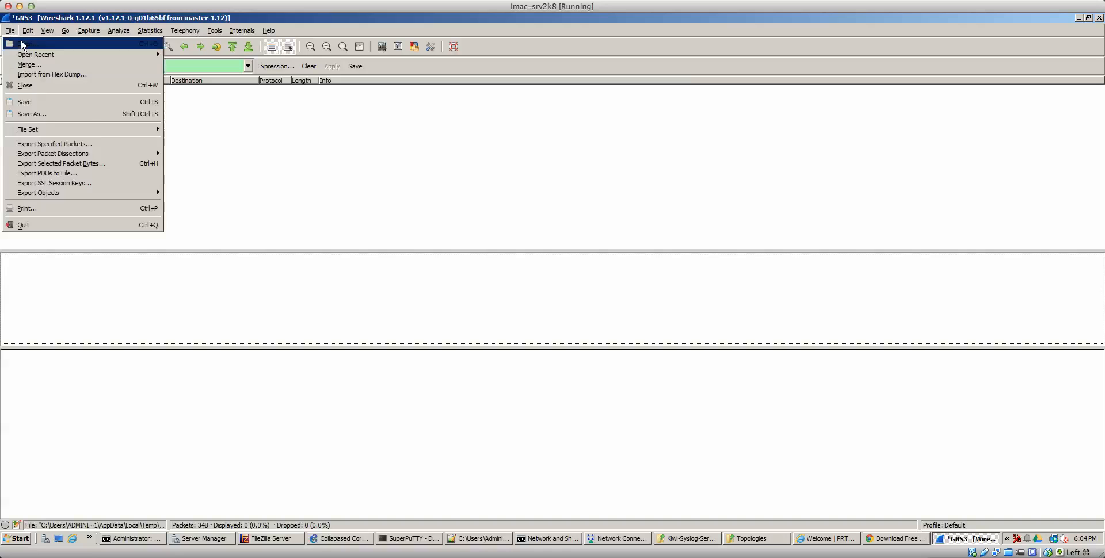
{"action": "mouse_move", "coordinate": [46, 84]}
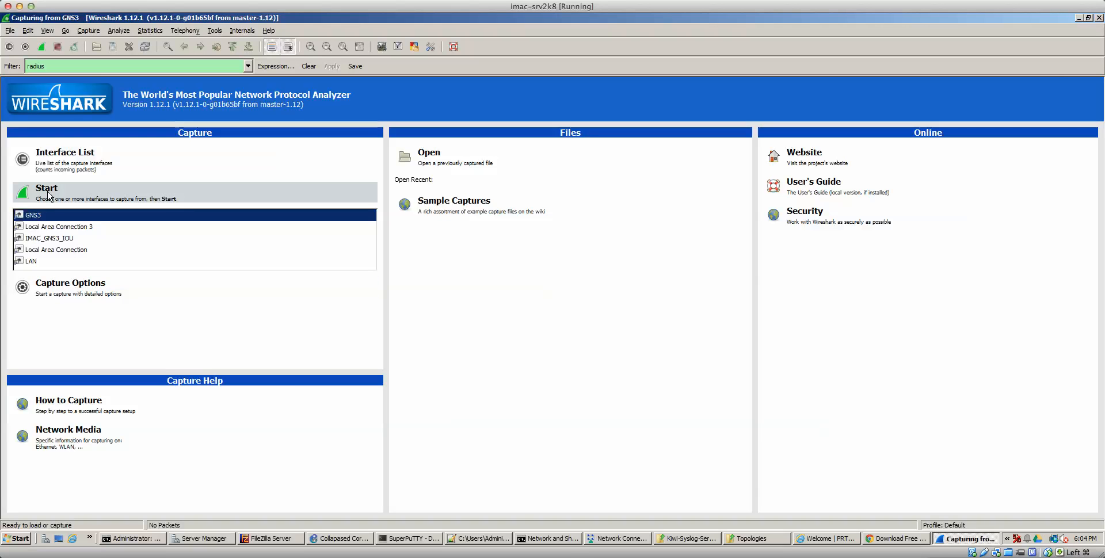
{"action": "double_click", "coordinate": [32, 214]}
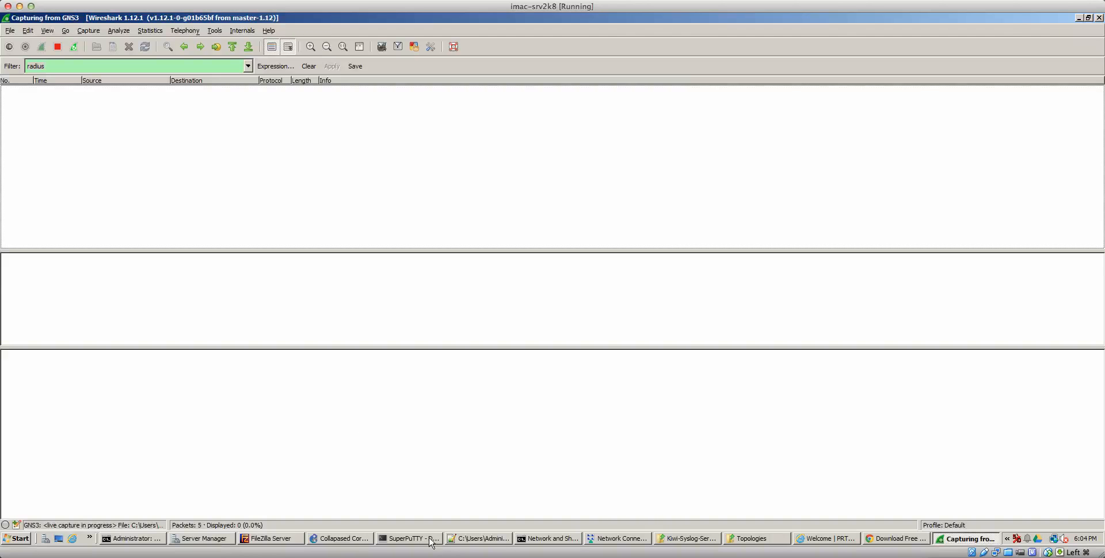
- Return to the SuperPuTTY switch consoles and bring up the NPS management console
{"action": "left_click", "coordinate": [408, 539]}
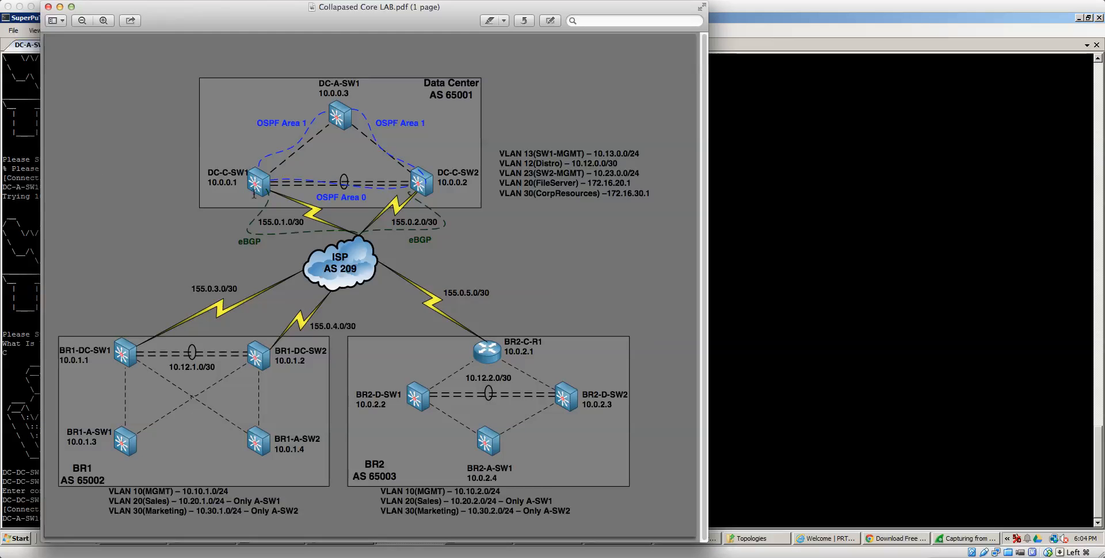
{"action": "mouse_move", "coordinate": [511, 275]}
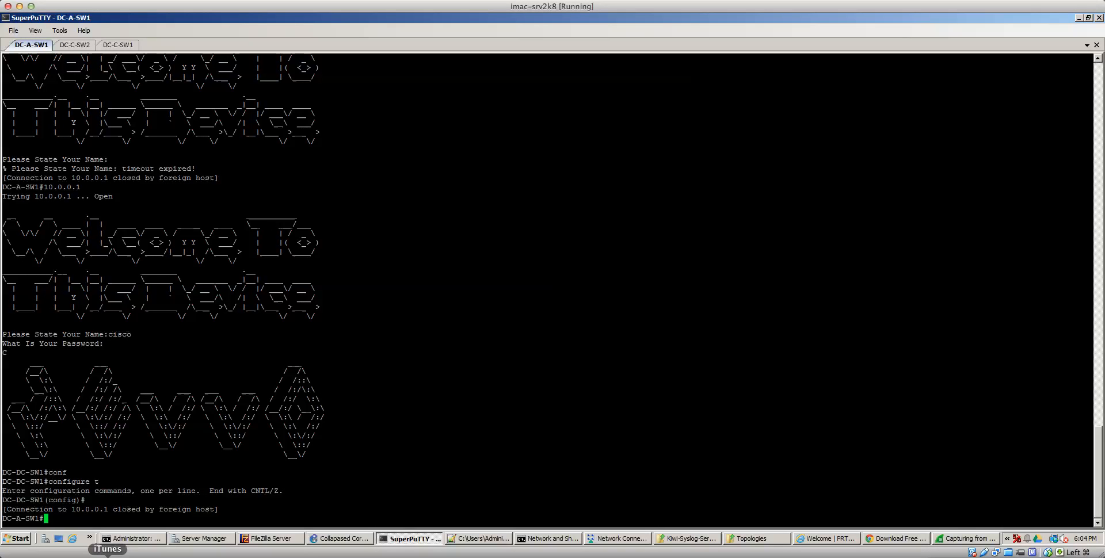
{"action": "mouse_move", "coordinate": [188, 537]}
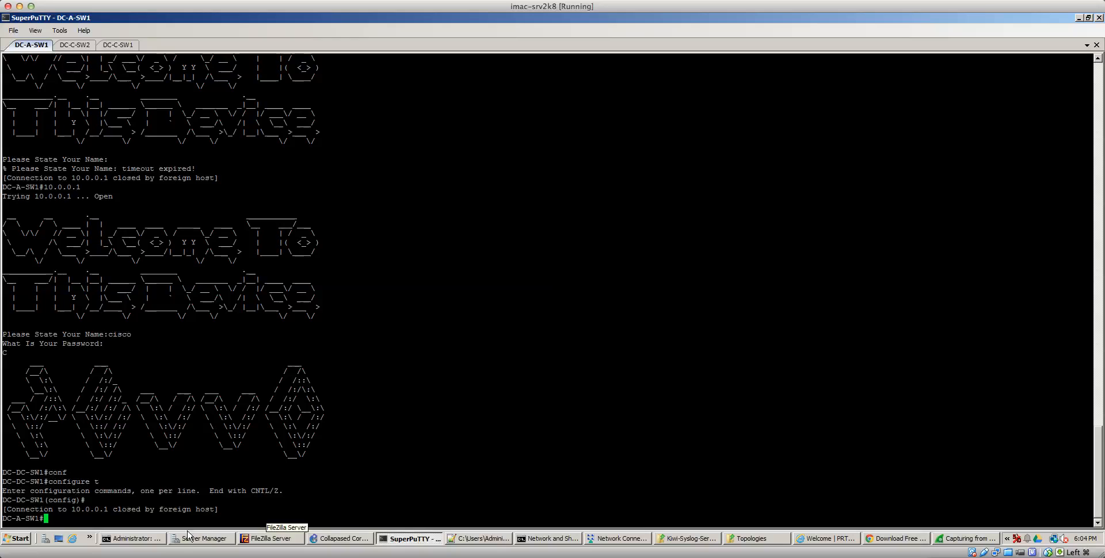
{"action": "left_click", "coordinate": [200, 539]}
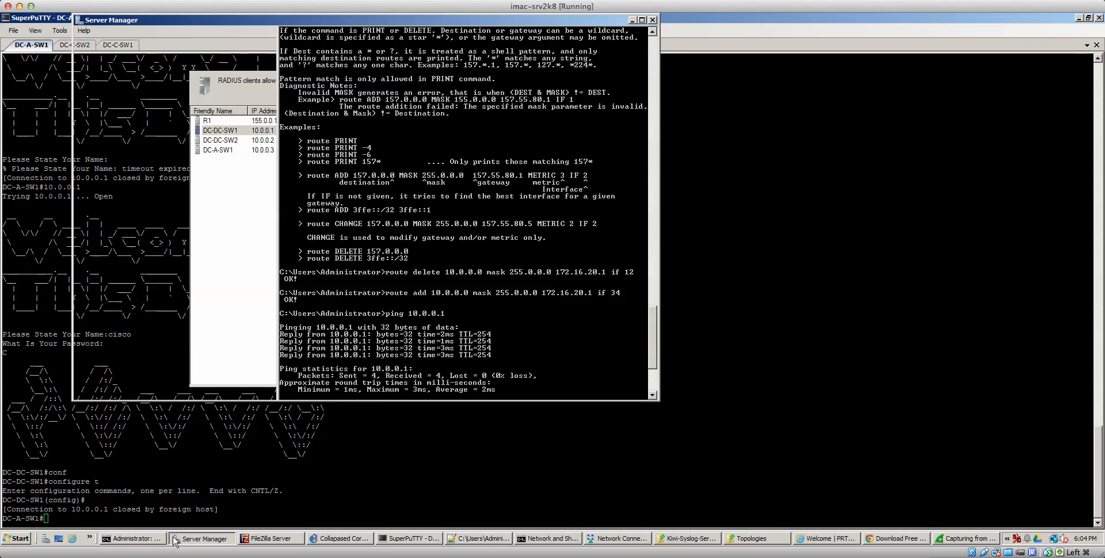
- Review the Cisco network policy in NPS granting Cisco-AV-Pair shell:priv-lvl=15
{"action": "left_click", "coordinate": [202, 539]}
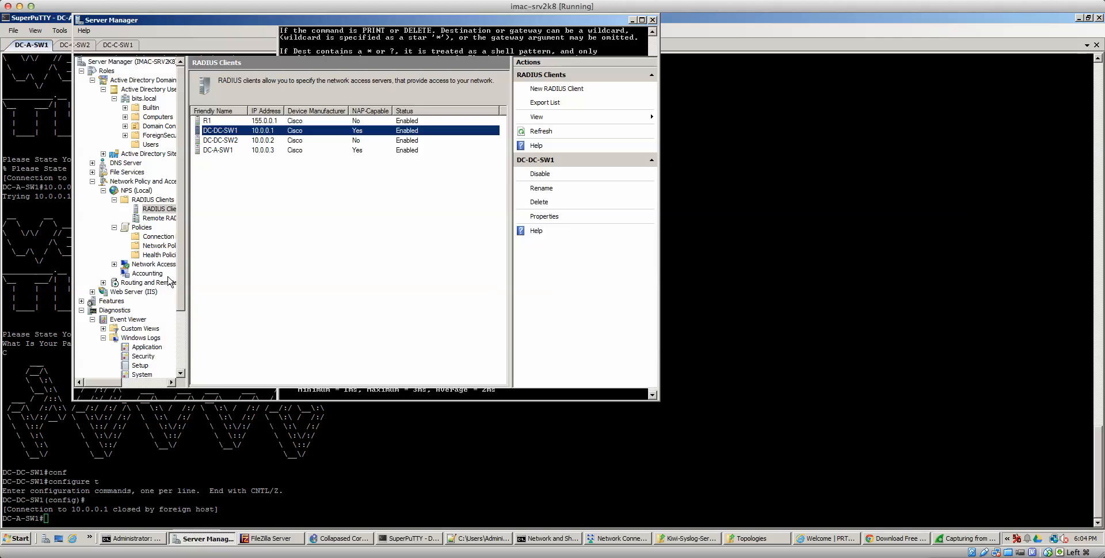
{"action": "left_click", "coordinate": [158, 255]}
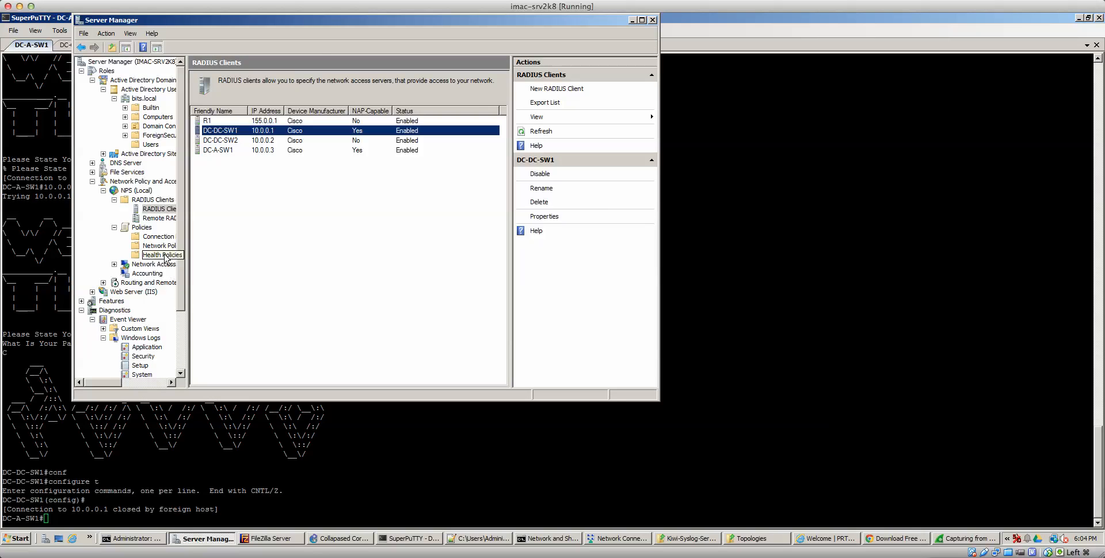
{"action": "left_click", "coordinate": [164, 245]}
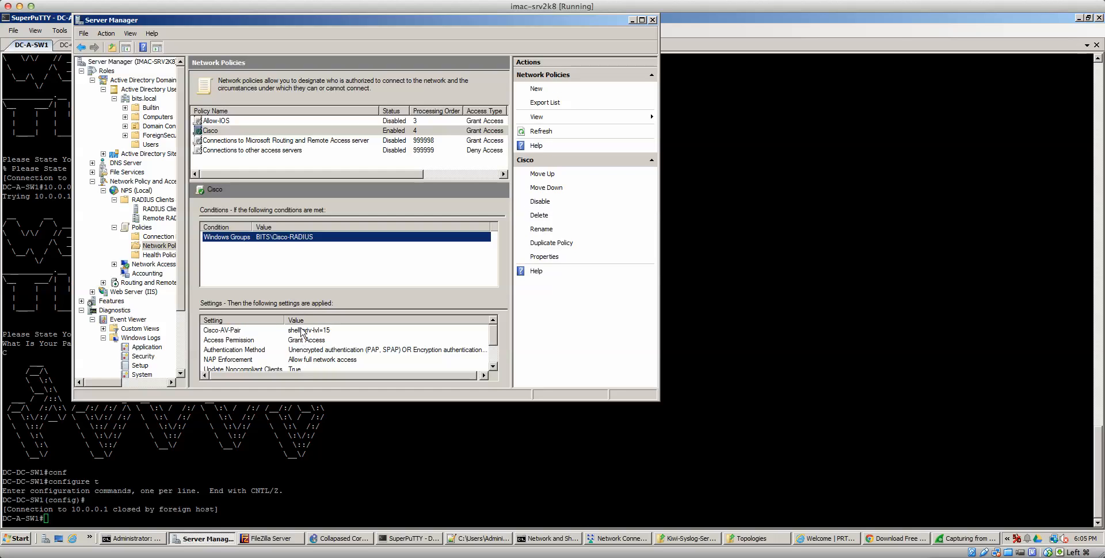
{"action": "left_click", "coordinate": [221, 330]}
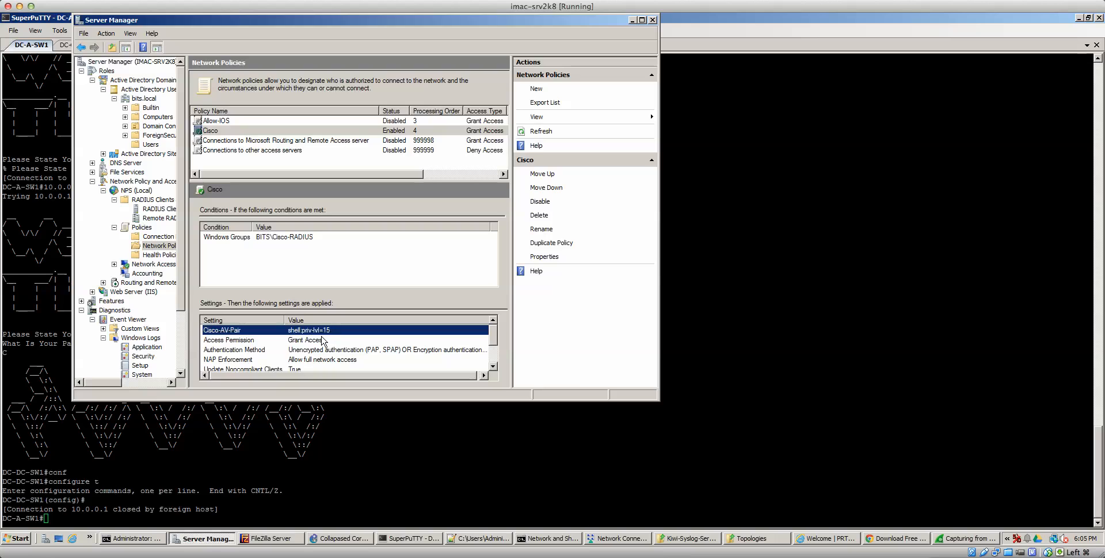
{"action": "mouse_move", "coordinate": [335, 345]}
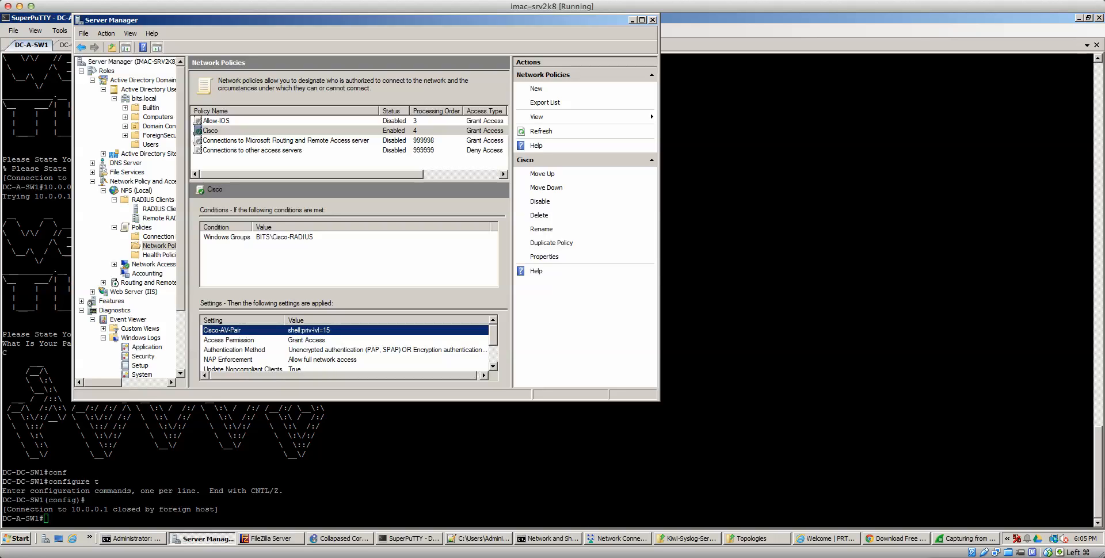
{"action": "mouse_move", "coordinate": [269, 242]}
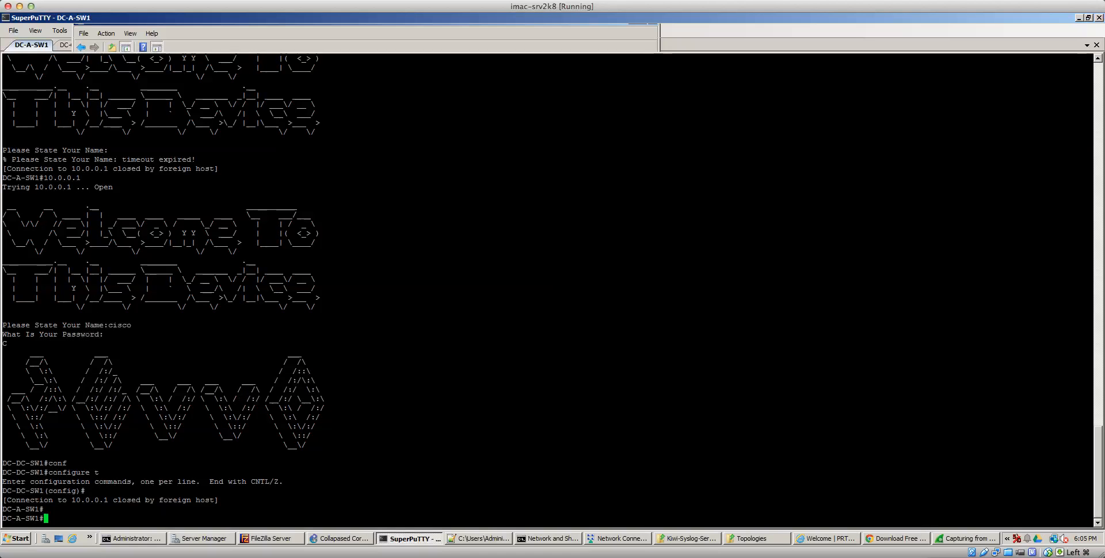
- Telnet to the switch at 10.0.0.1 and log in as cisco, reaching the DC-DC-SW1# prompt
{"action": "type", "text": "10.0.0.1"}
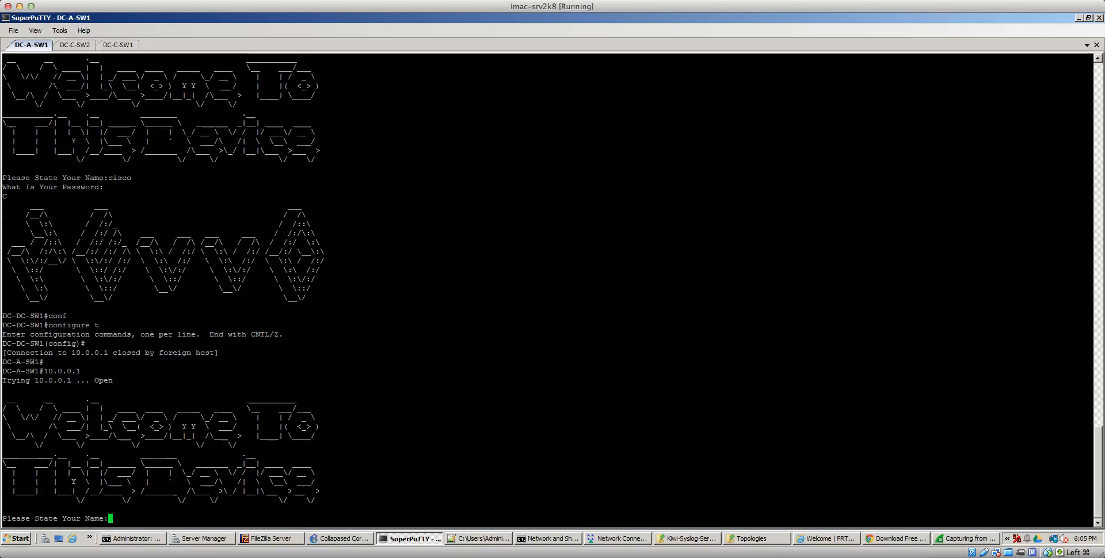
{"action": "type", "text": "cisco"}
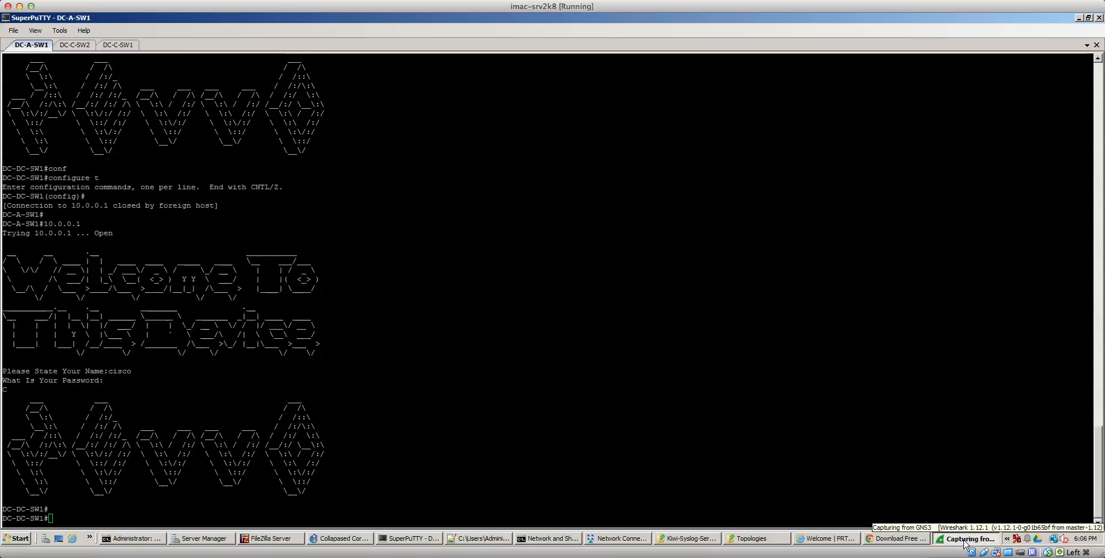
{"action": "left_click", "coordinate": [965, 539]}
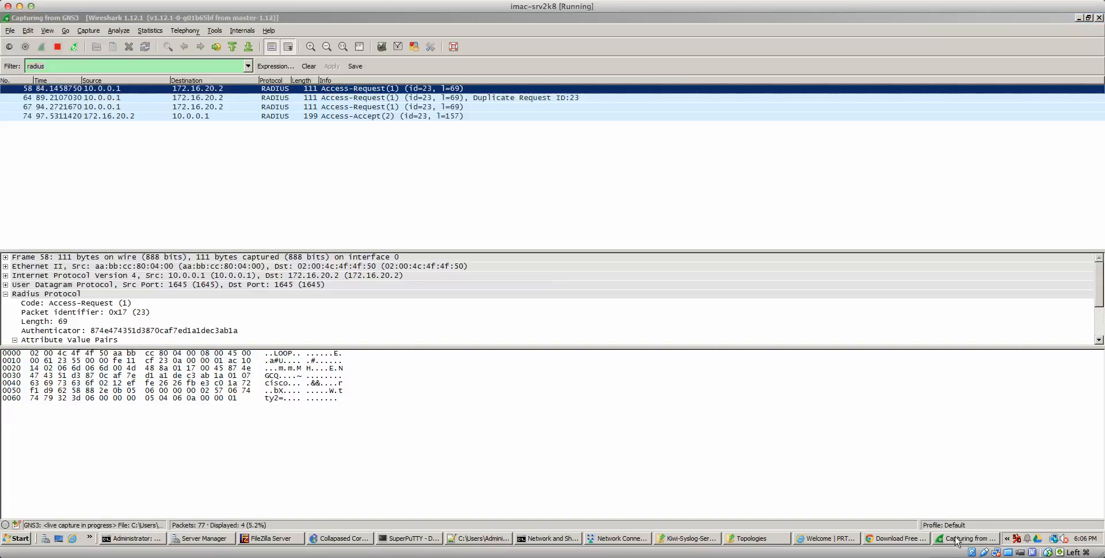
- Confirm the capture lists the RADIUS Access-Requests and Access-Accept, then return to the switch terminal
{"action": "left_click", "coordinate": [407, 539]}
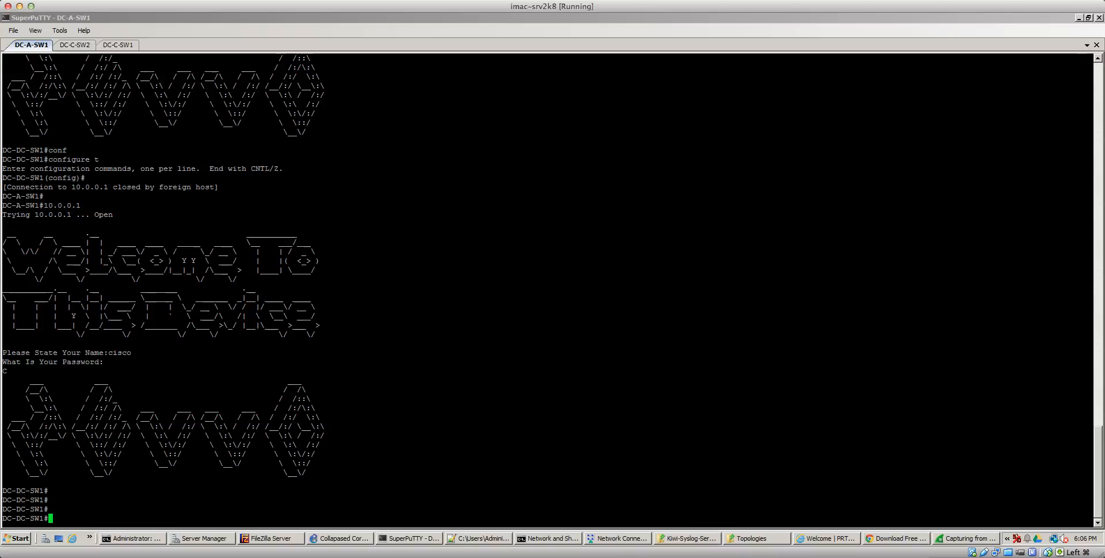
- Verify privilege level 15 with show privilege and confirm show logging records configuration by user cisco
{"action": "type", "text": "show pri"}
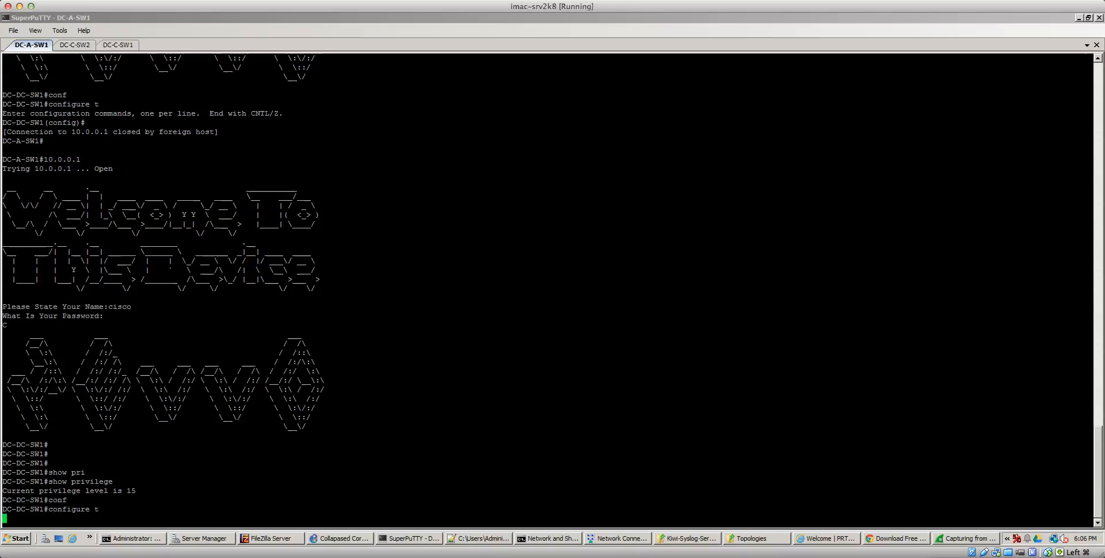
{"action": "type", "text": "exit"}
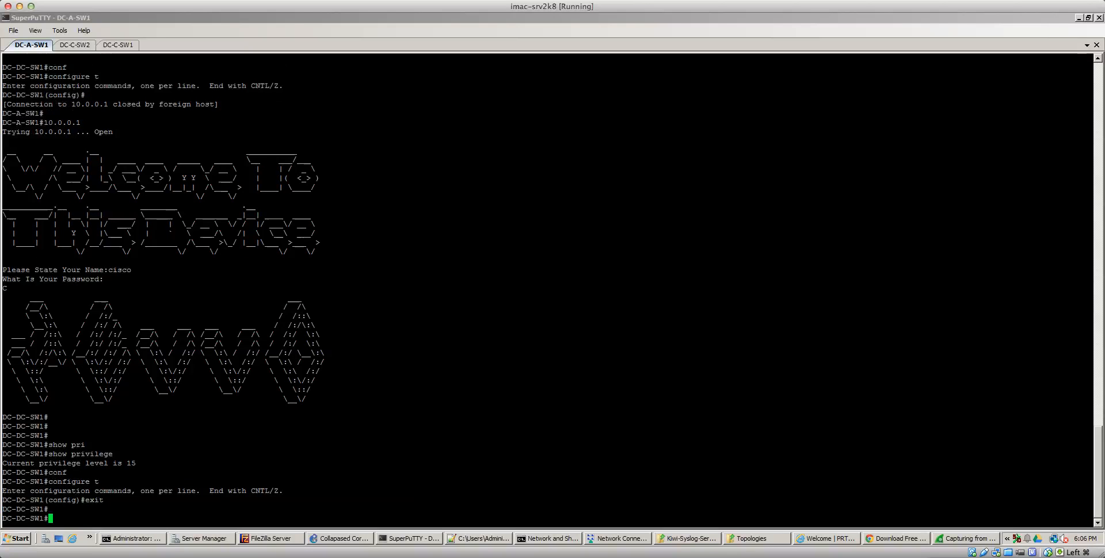
{"action": "type", "text": "show"}
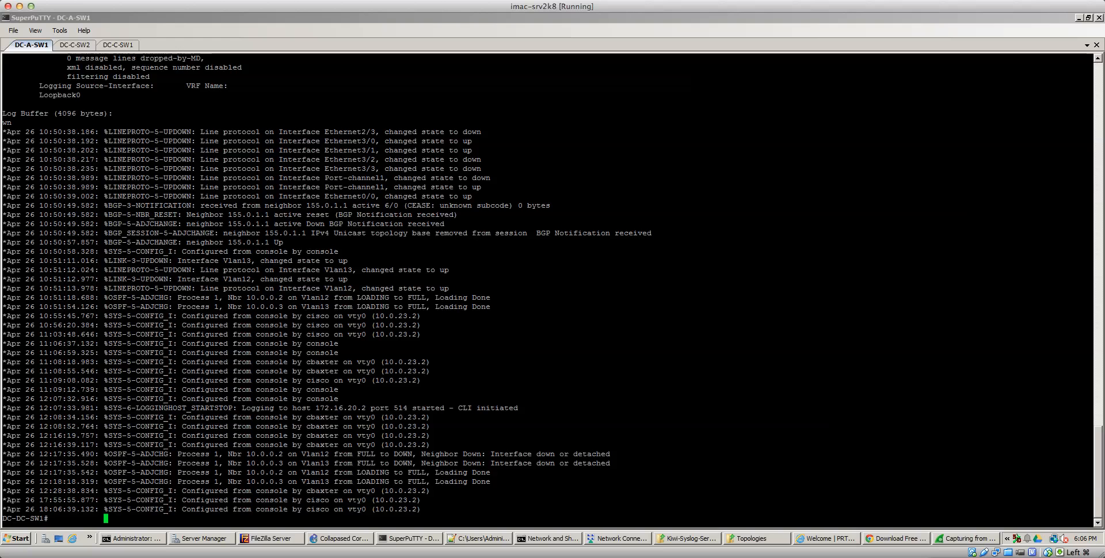
{"action": "double_click", "coordinate": [316, 510]}
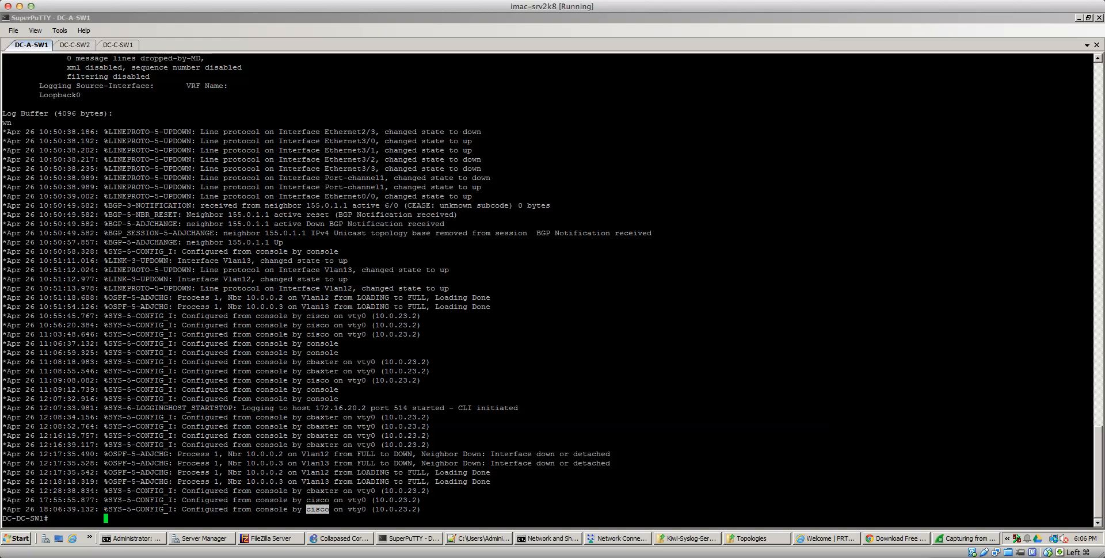
{"action": "left_click", "coordinate": [964, 537]}
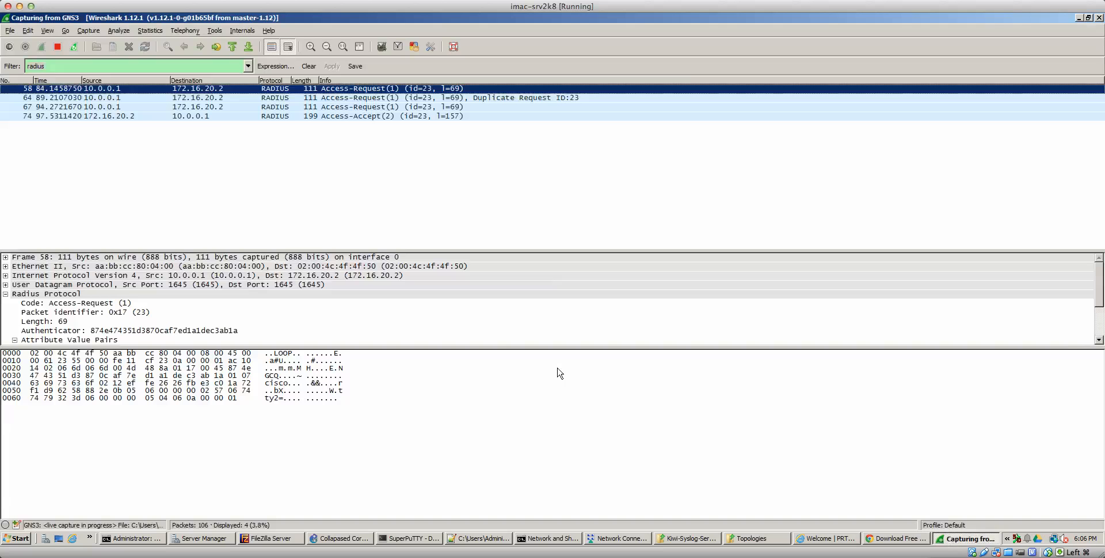
{"action": "mouse_move", "coordinate": [307, 137]}
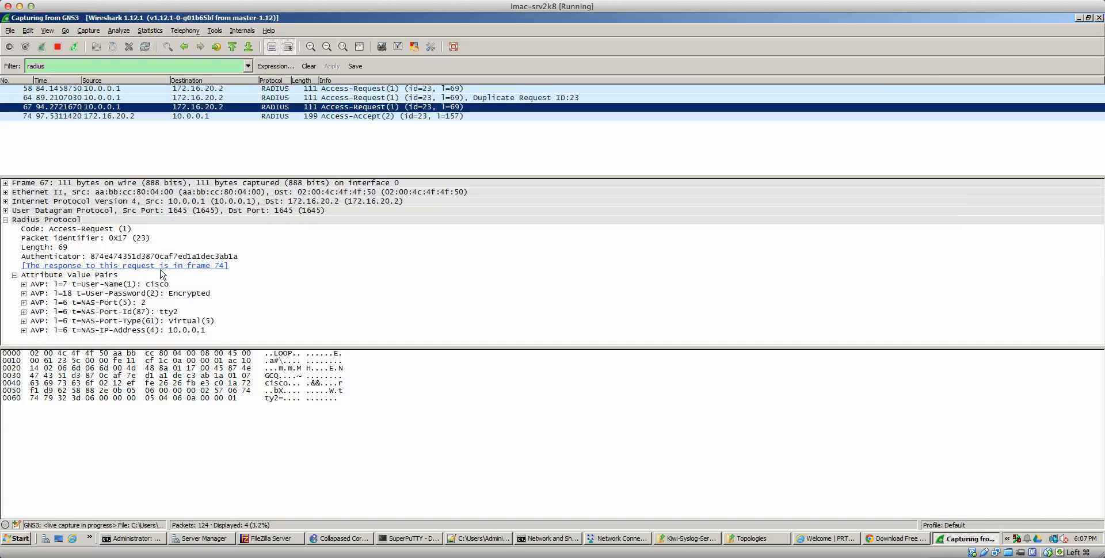
- Examine the Access-Request's User-Name cisco and encrypted User-Password, then jump to the Access-Accept in frame 74
{"action": "left_click", "coordinate": [70, 275]}
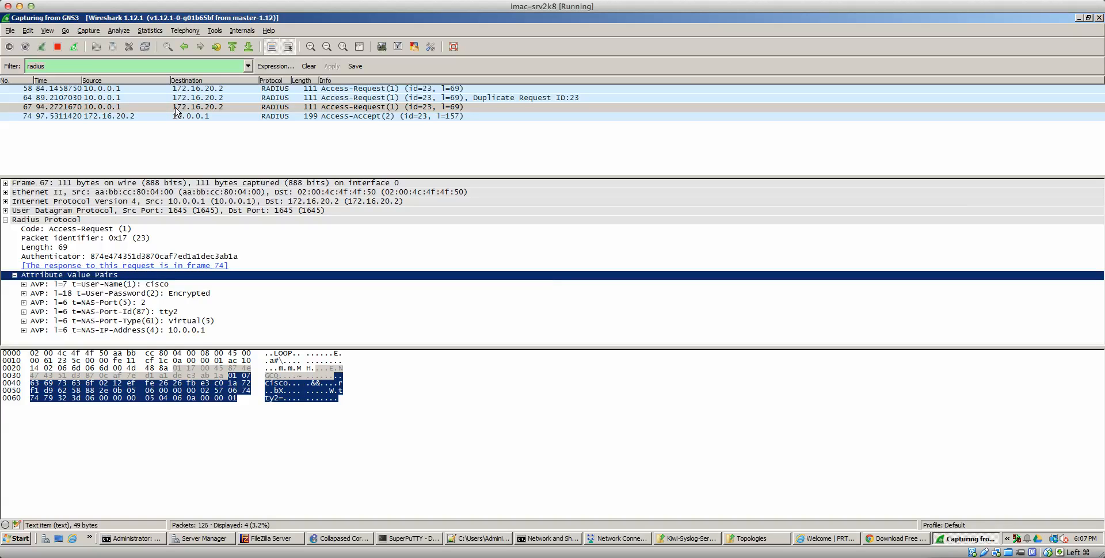
{"action": "left_click", "coordinate": [99, 284]}
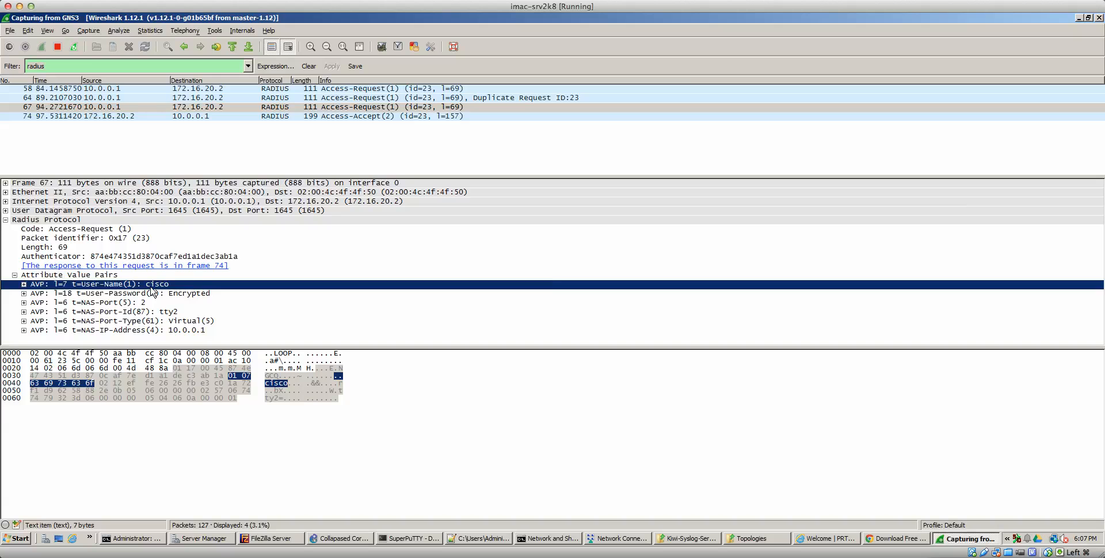
{"action": "left_click", "coordinate": [141, 293]}
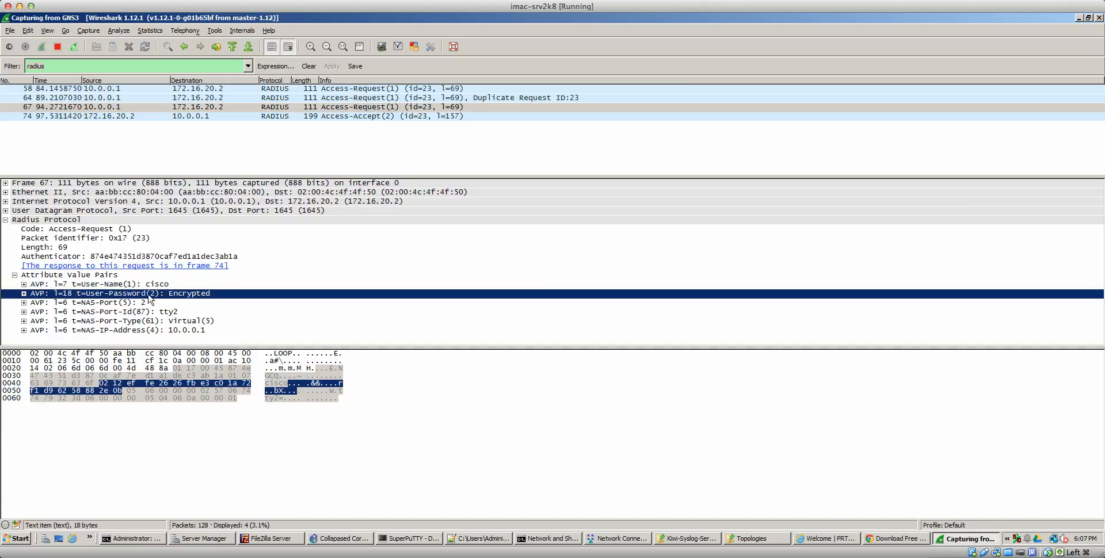
{"action": "left_click", "coordinate": [120, 321]}
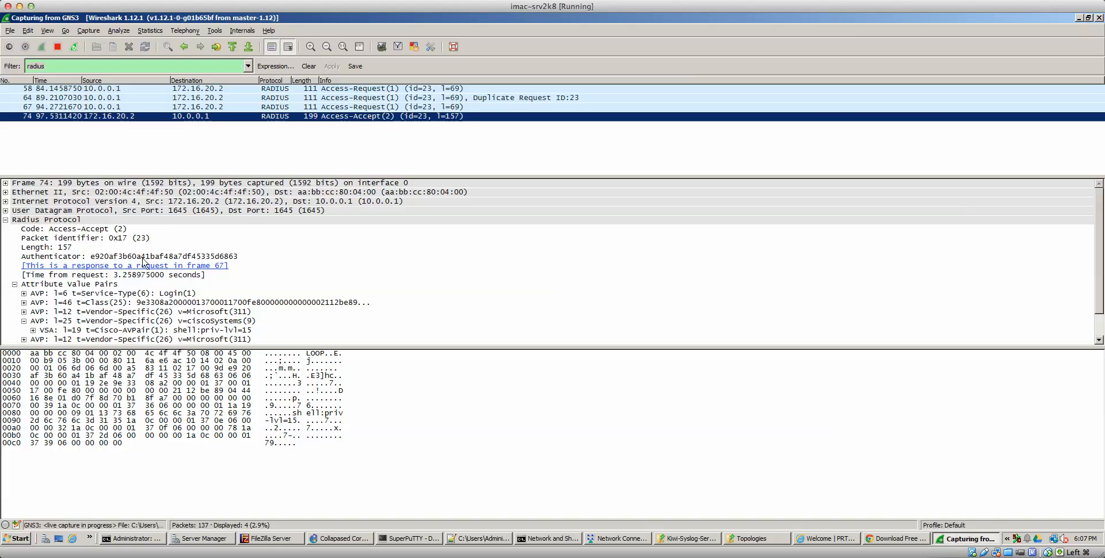
- Expand the Access-Accept's ciscoSystems vendor attribute to reveal Cisco-AVPair shell:priv-lvl=15
{"action": "left_click", "coordinate": [106, 293]}
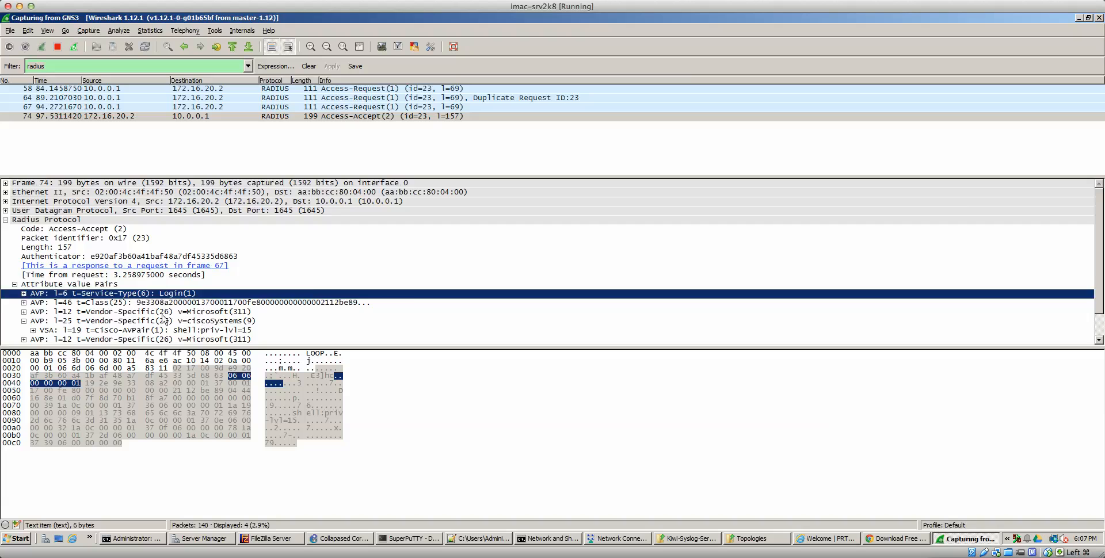
{"action": "left_click", "coordinate": [23, 312]}
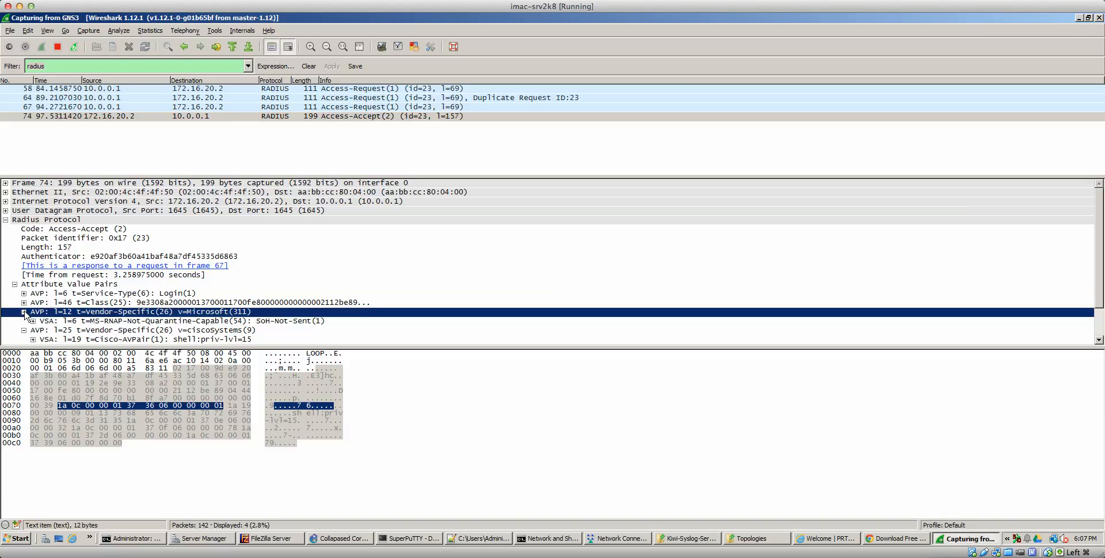
{"action": "left_click", "coordinate": [24, 312]}
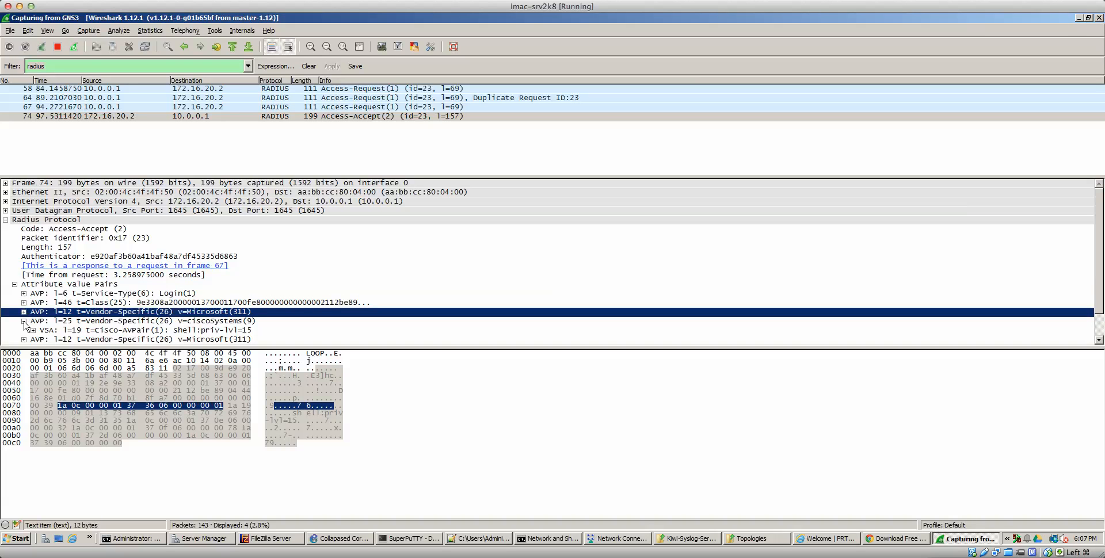
{"action": "left_click", "coordinate": [32, 330]}
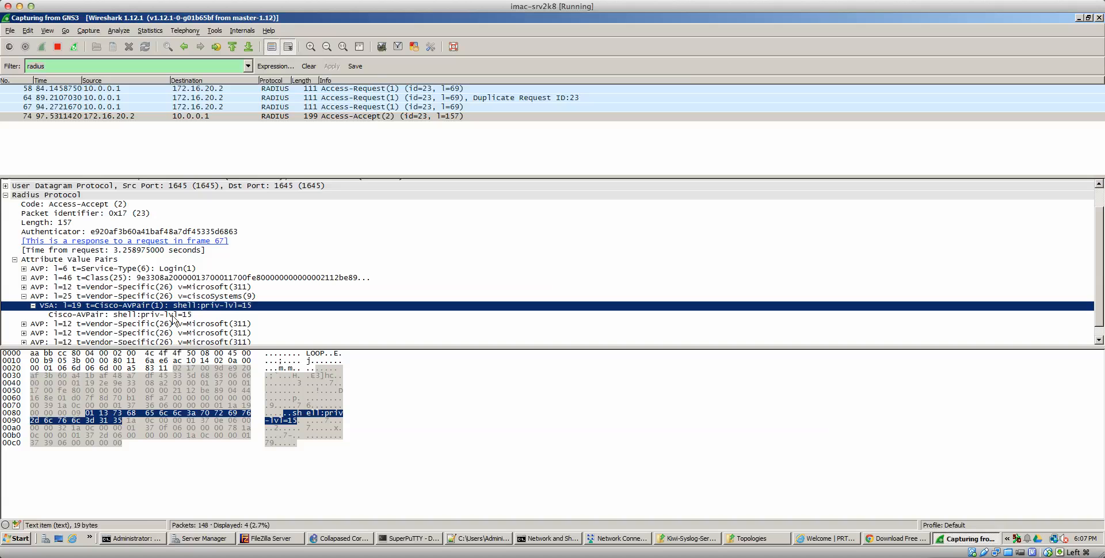
{"action": "left_click", "coordinate": [140, 315]}
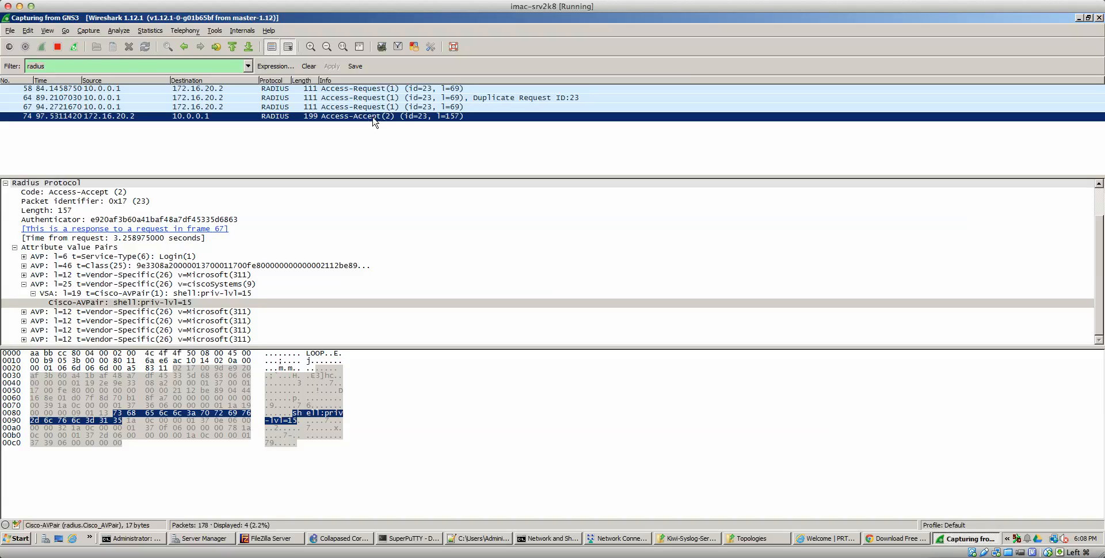
{"action": "mouse_move", "coordinate": [319, 276]}
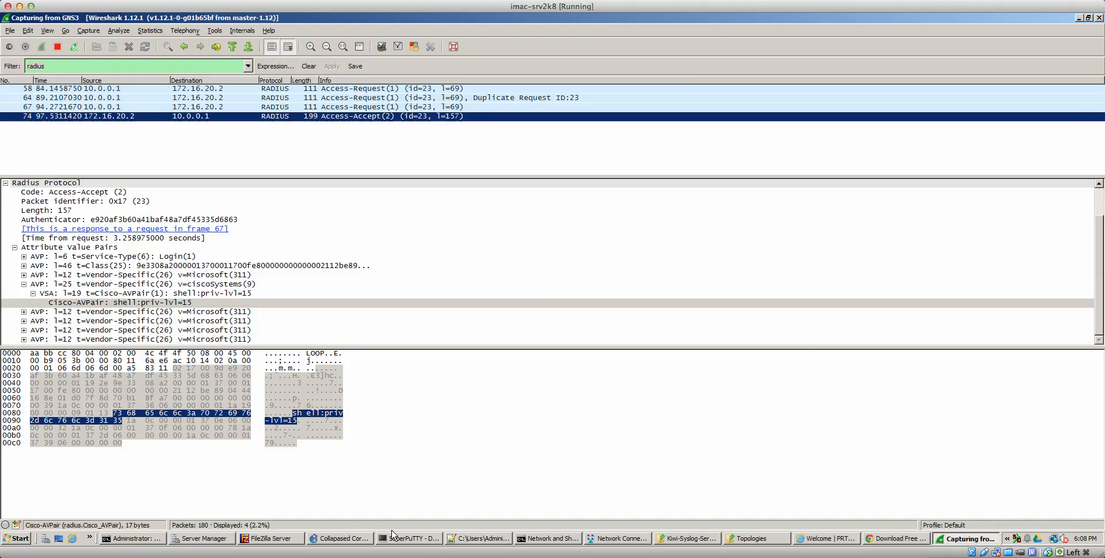
- Return to the switch terminal and exit the telnet session
{"action": "left_click", "coordinate": [407, 538]}
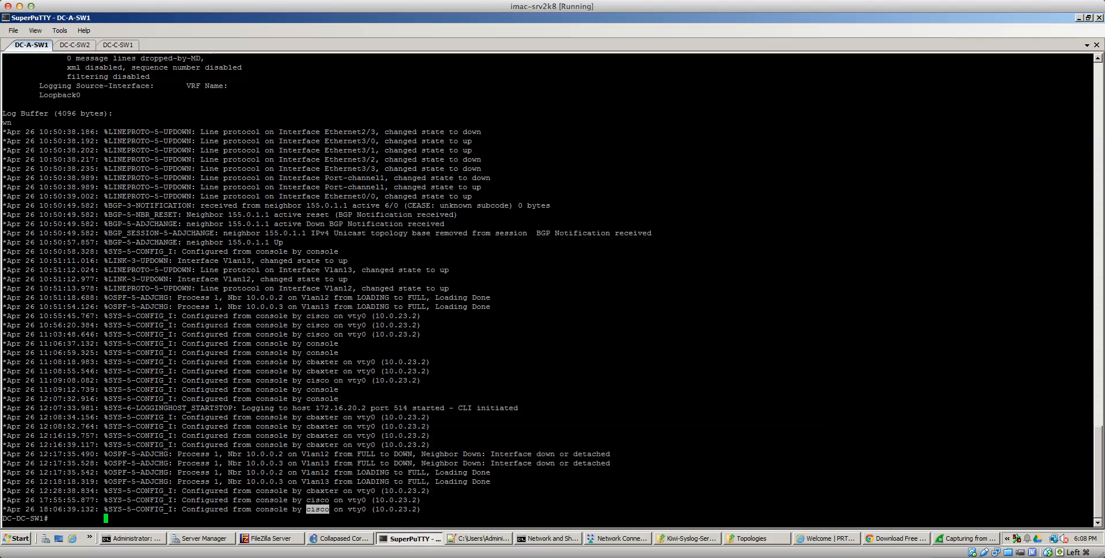
{"action": "type", "text": "exit"}
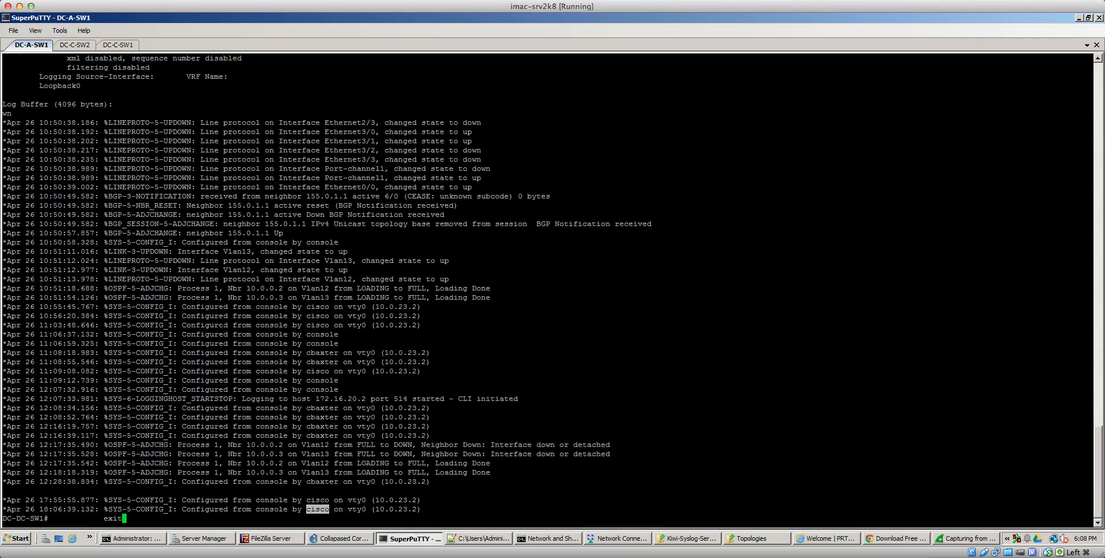